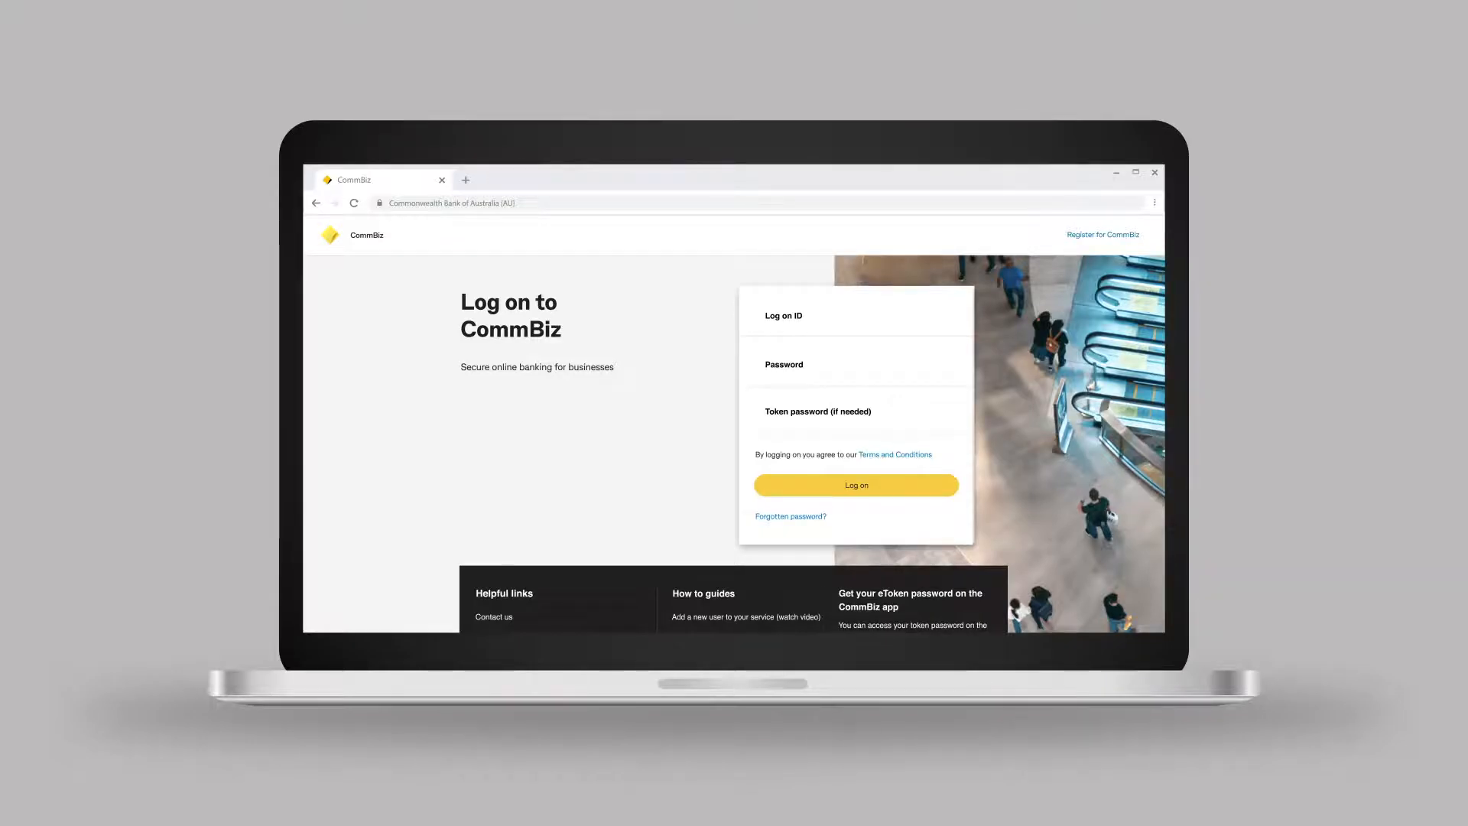
Log on to CommBiz as the service administrator (ID 'ServiceAd') and reach the business banking home page
text(ServiceAdmin)
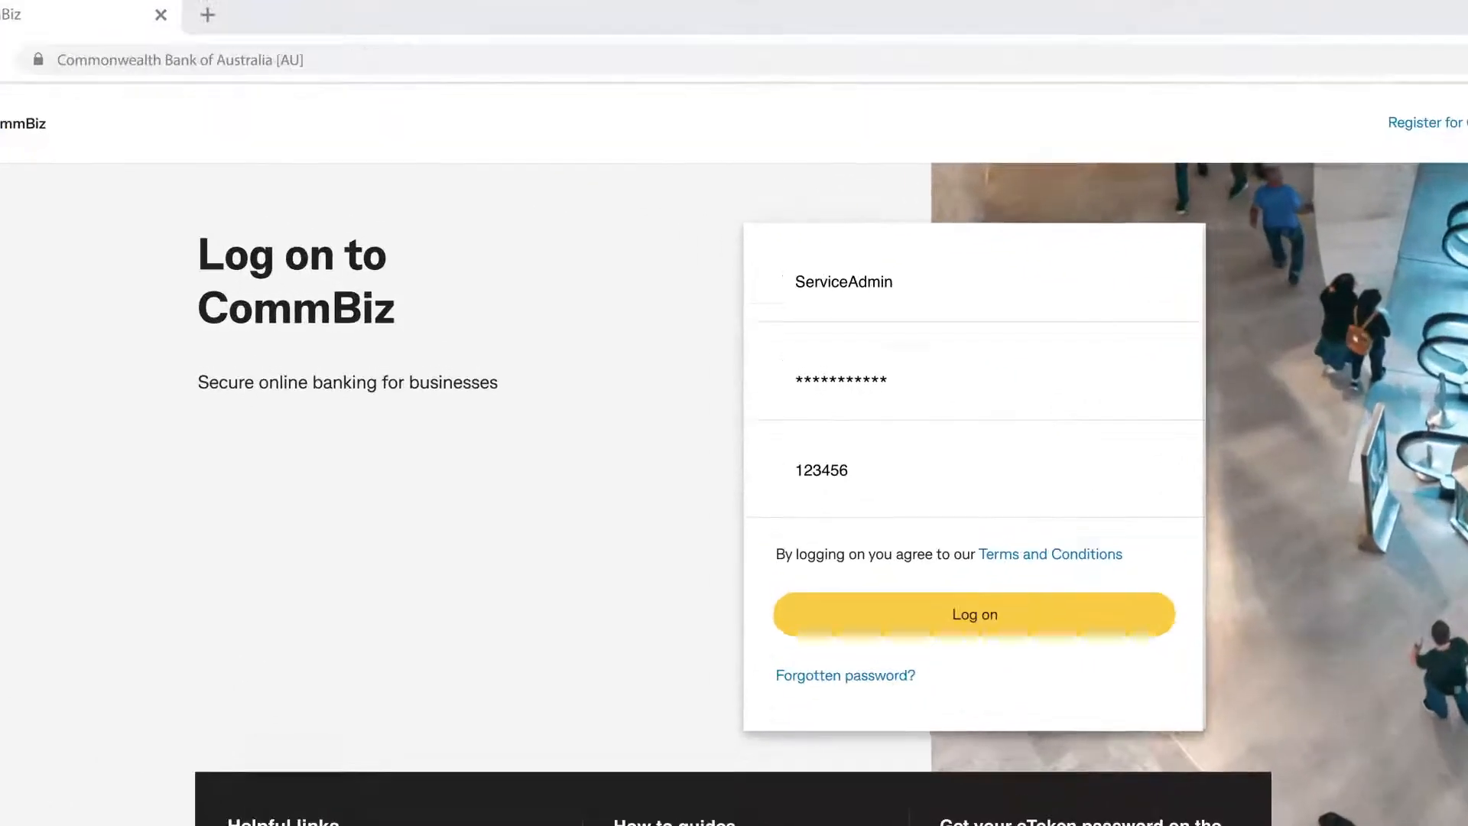
click(973, 614)
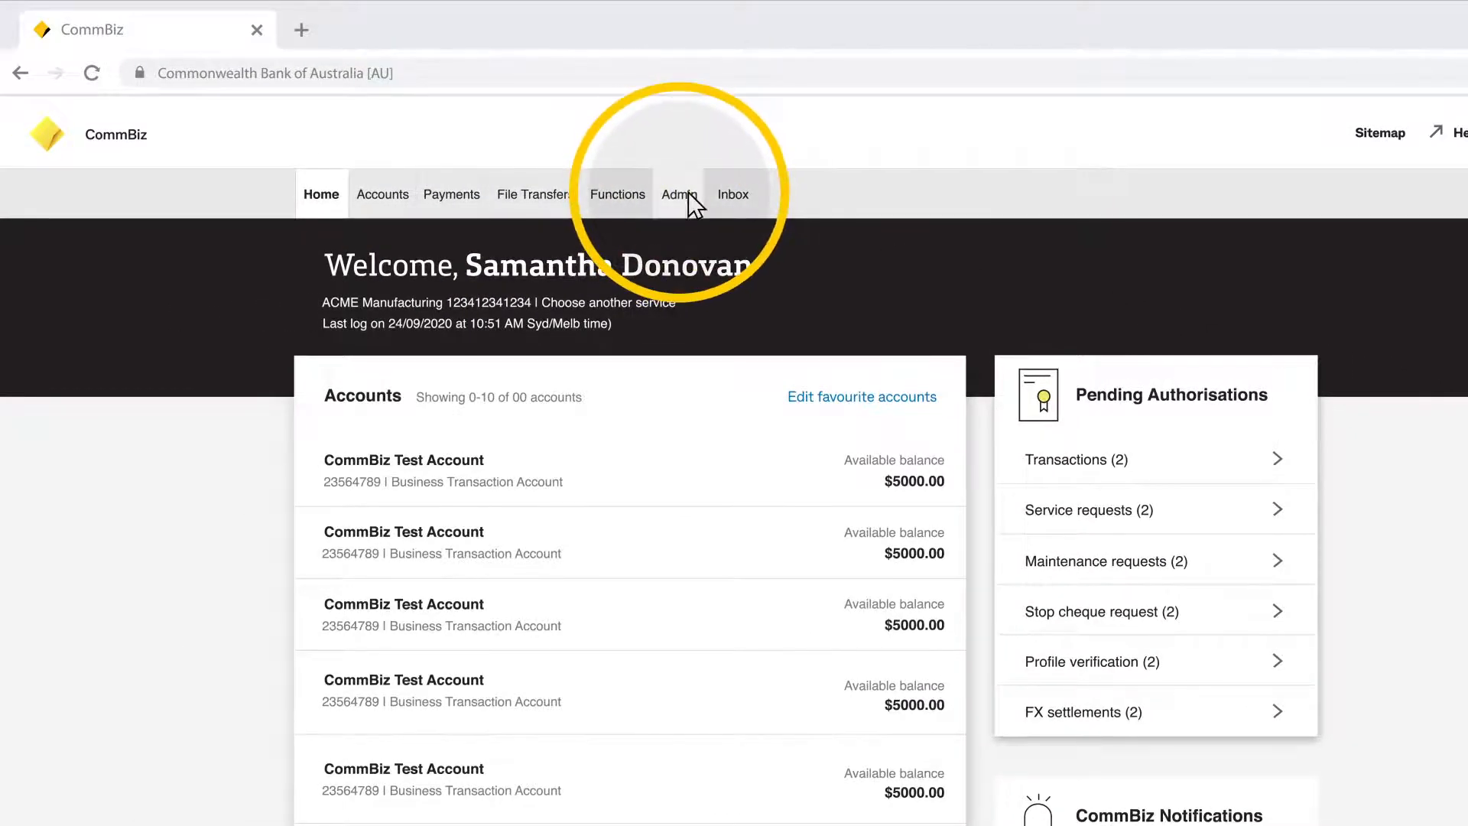
From Admin > Users, start a blank Create User Profile form at the individual details step
click(678, 194)
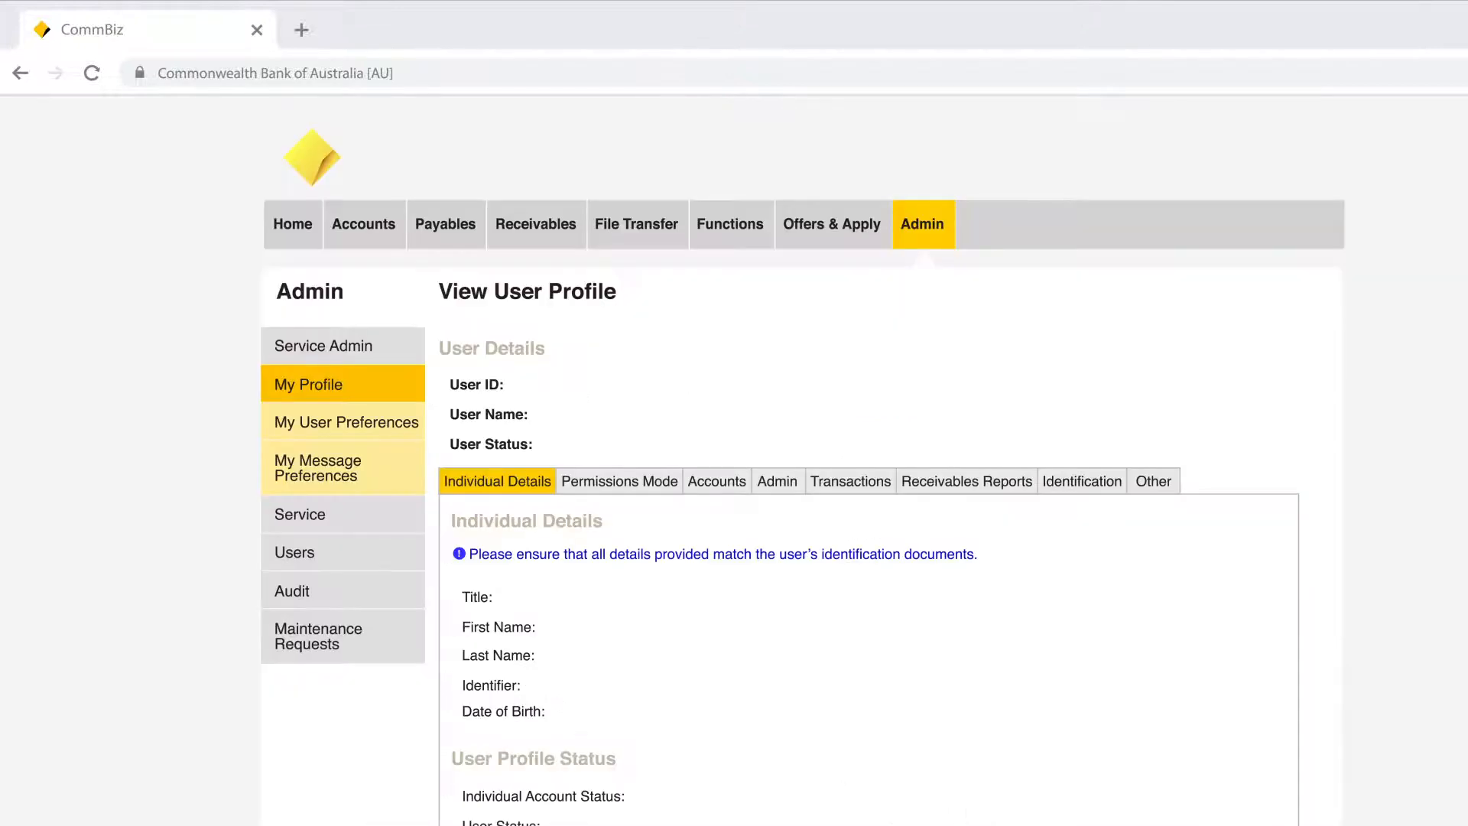
click(295, 552)
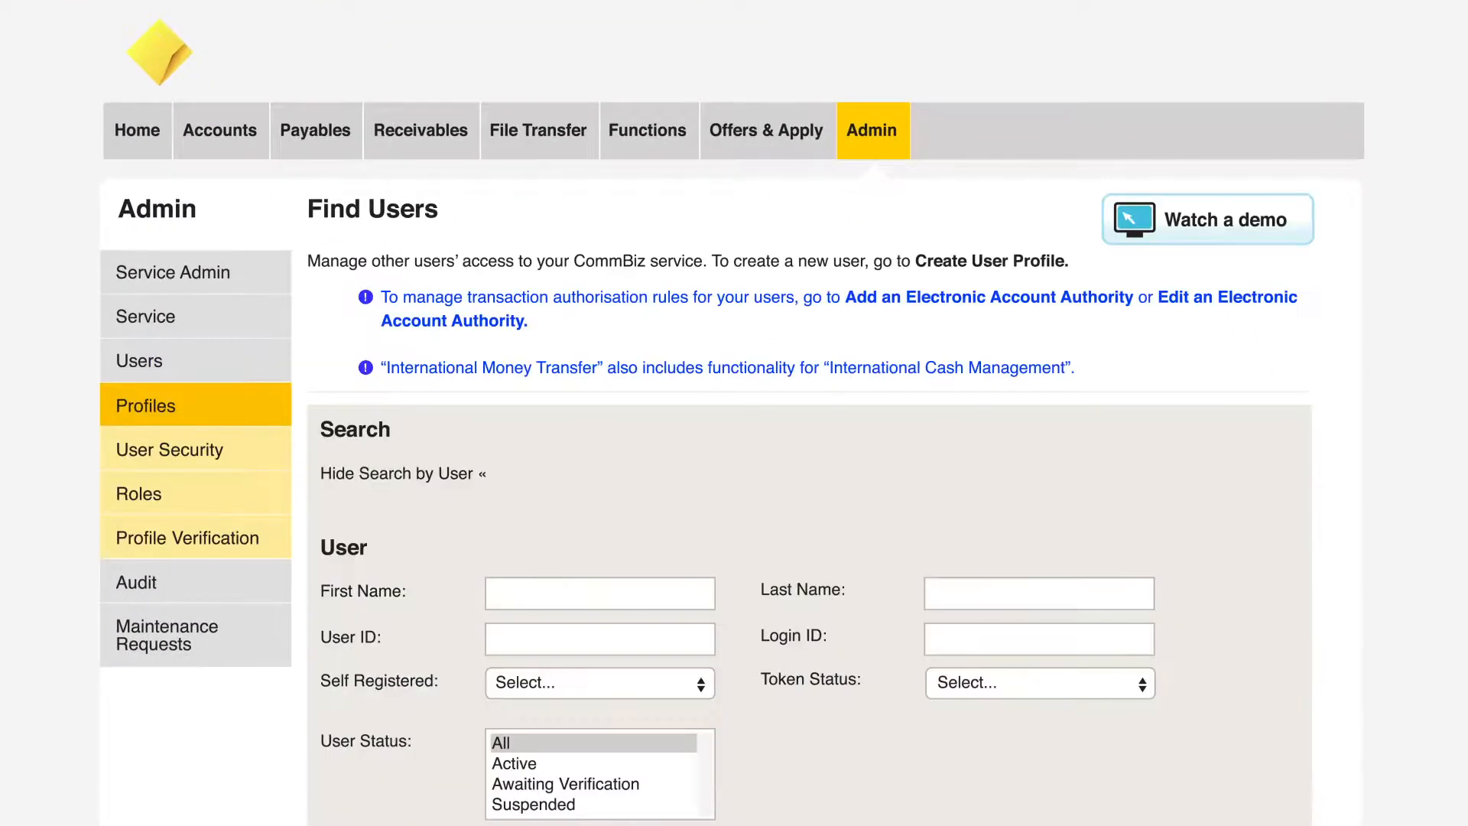
scroll(down, 3)
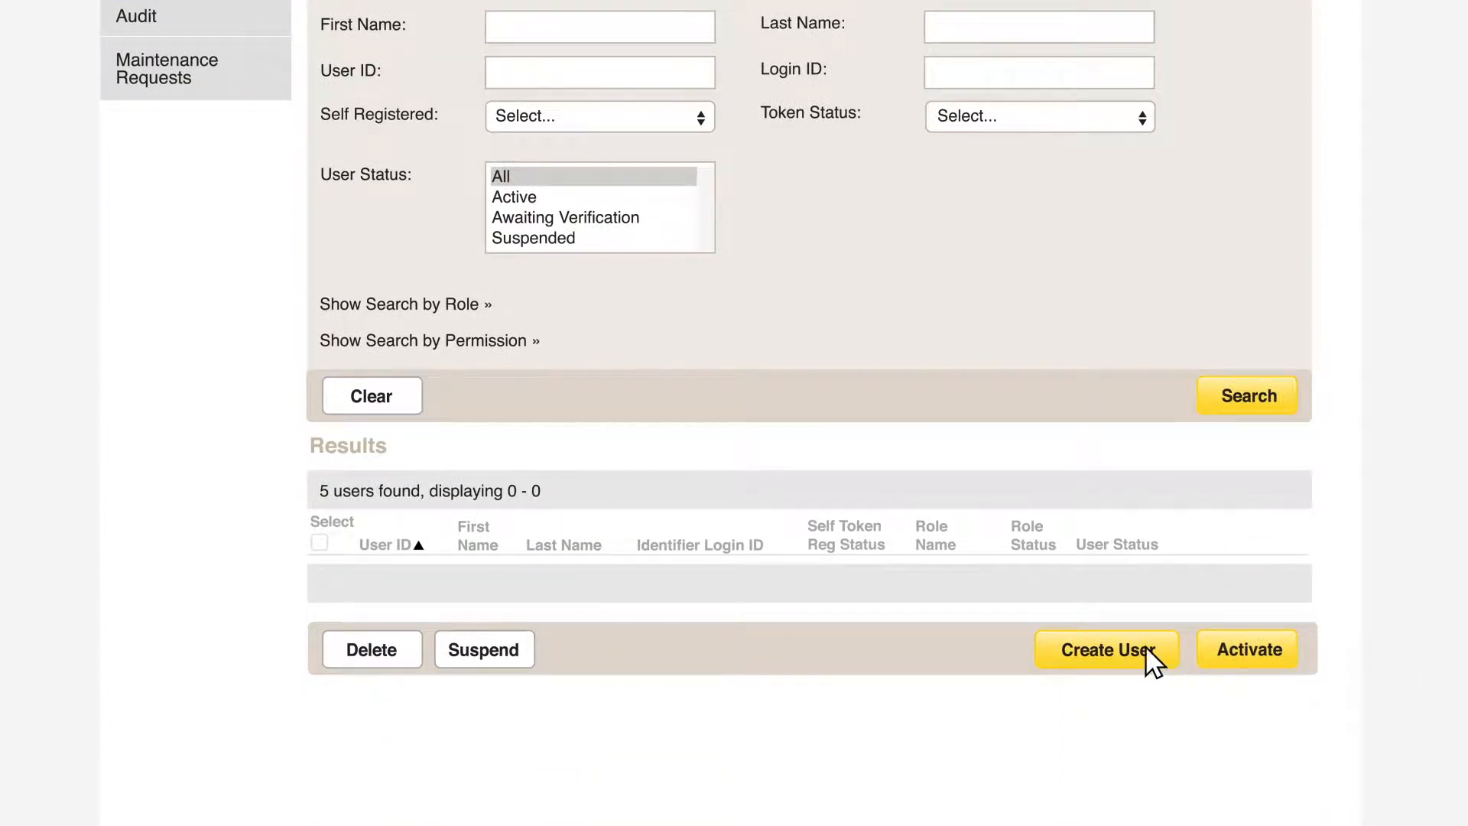
click(1106, 650)
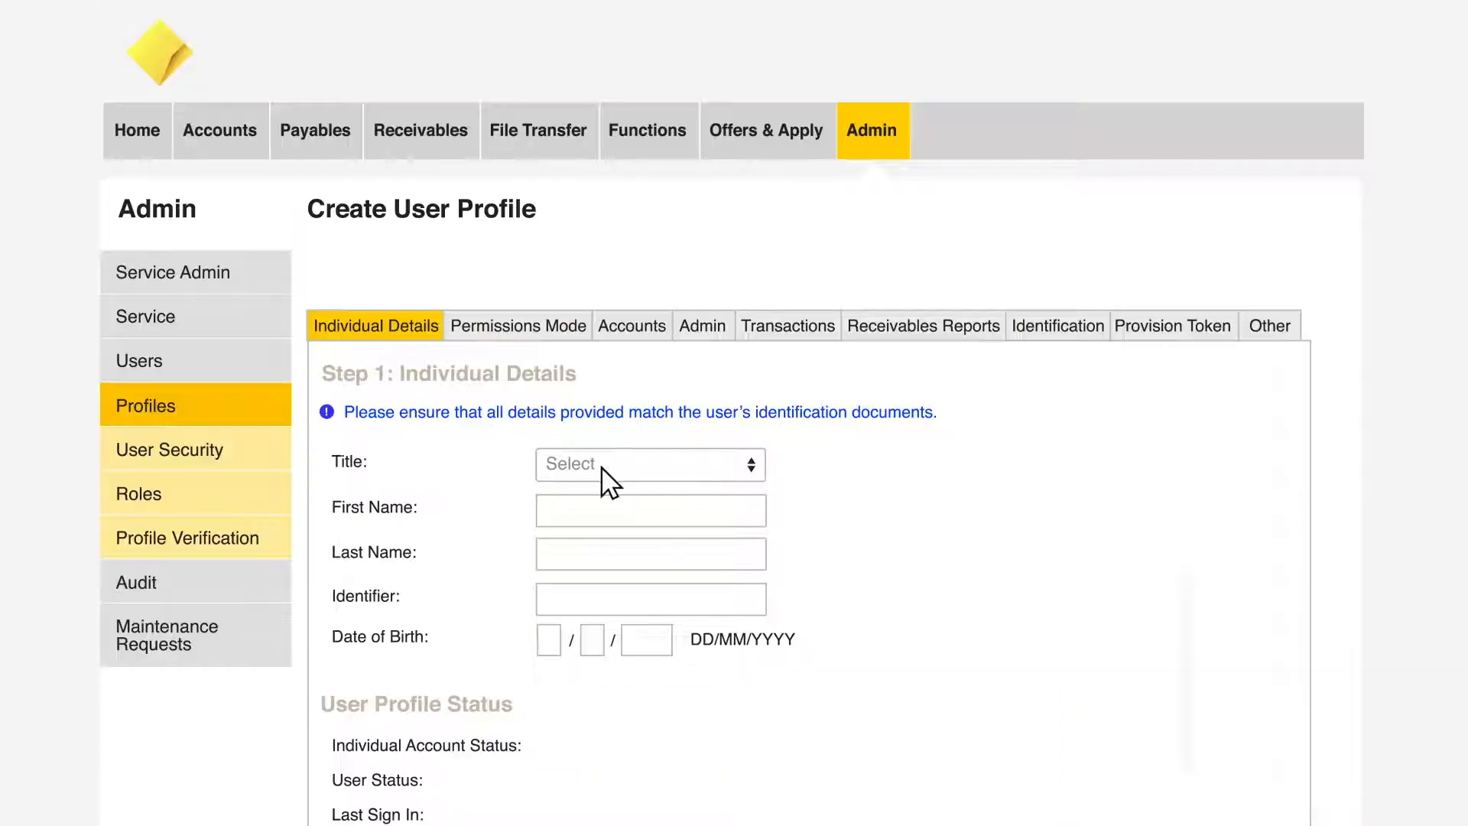
Enter the new user's details: title Miss, name 'Jane Payroll', identifier, birth date, mobile and email
click(650, 463)
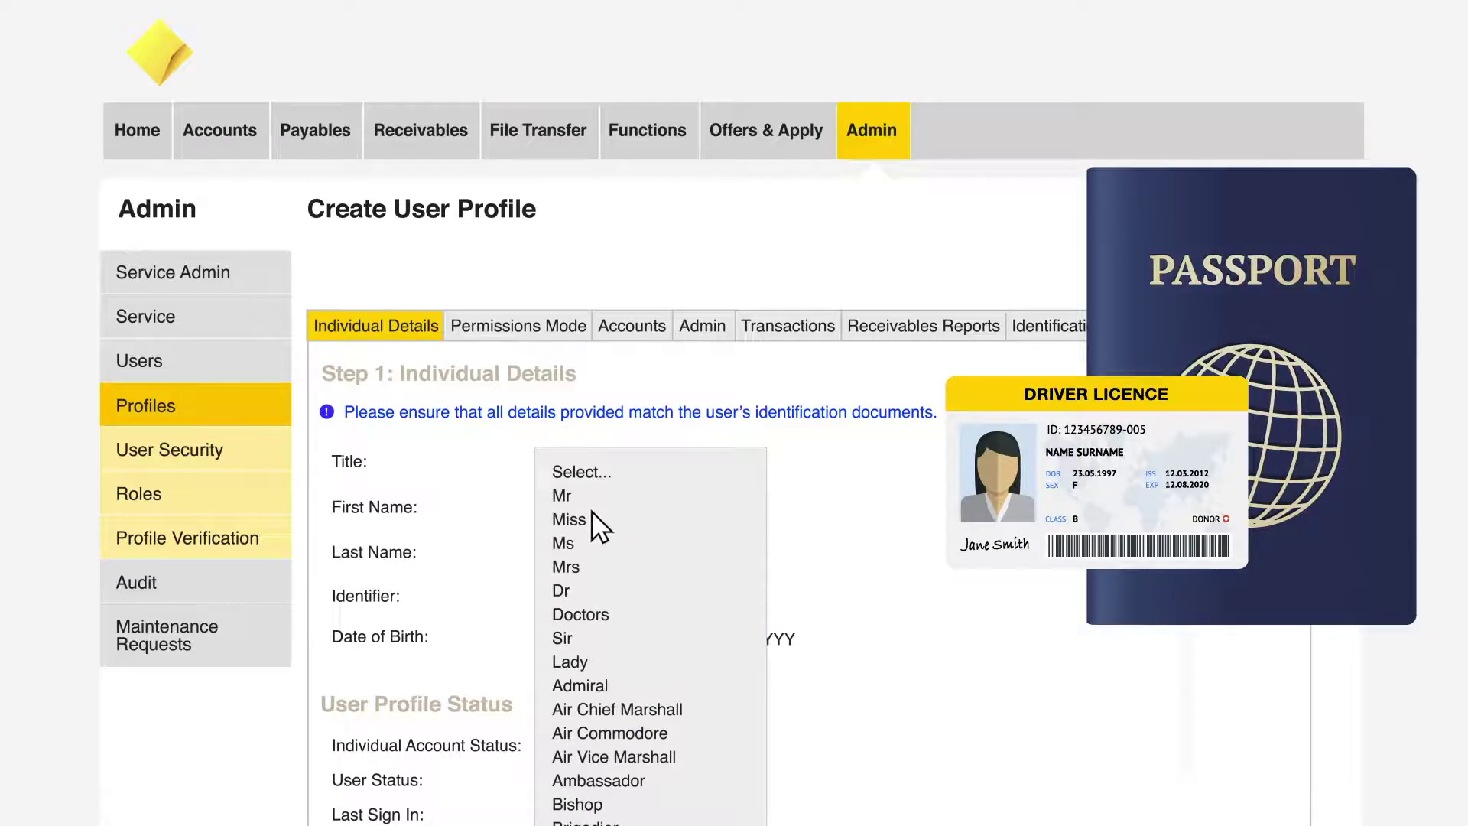
click(569, 518)
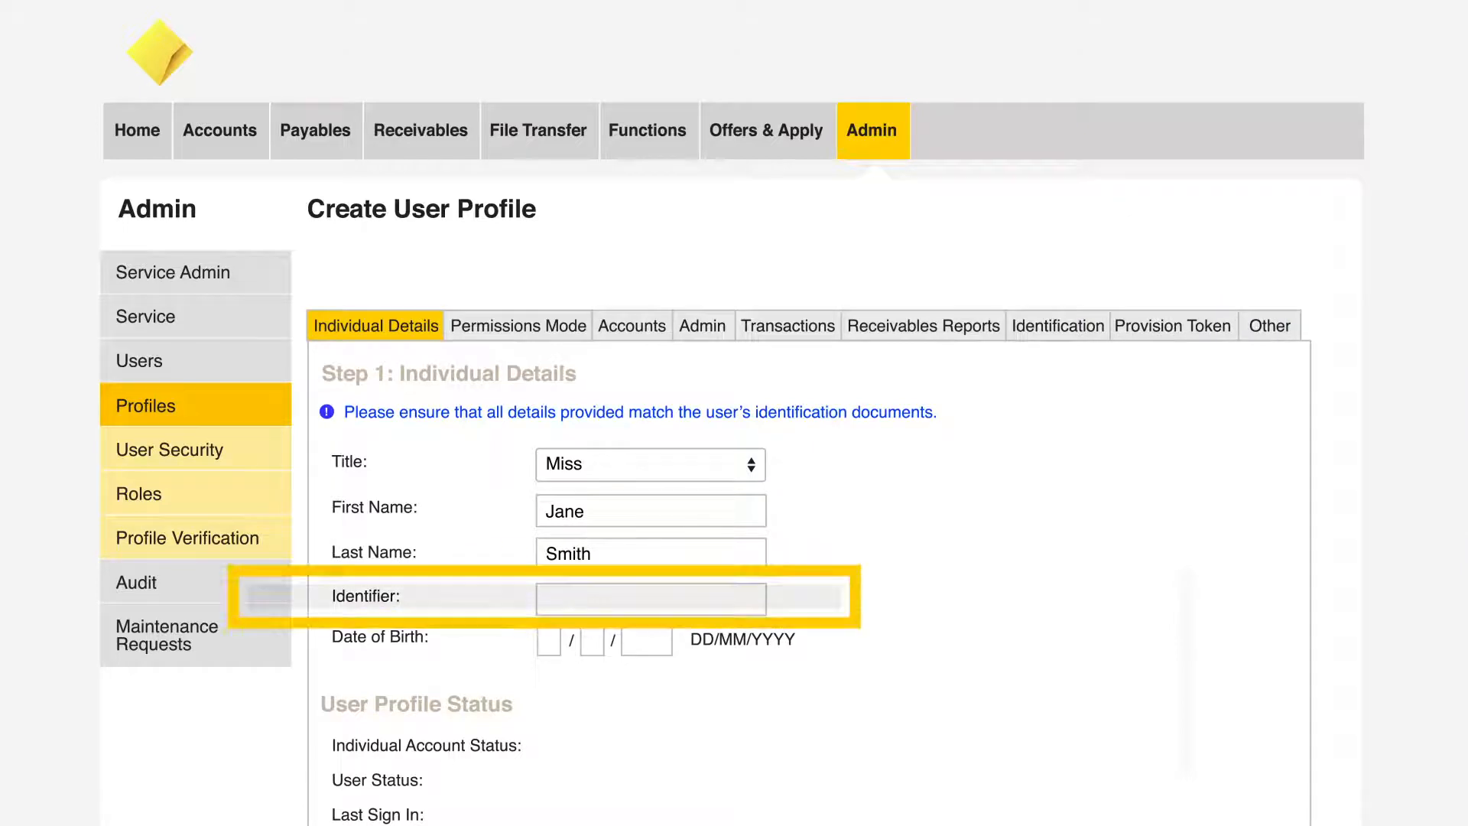
text(Jane Payroll)
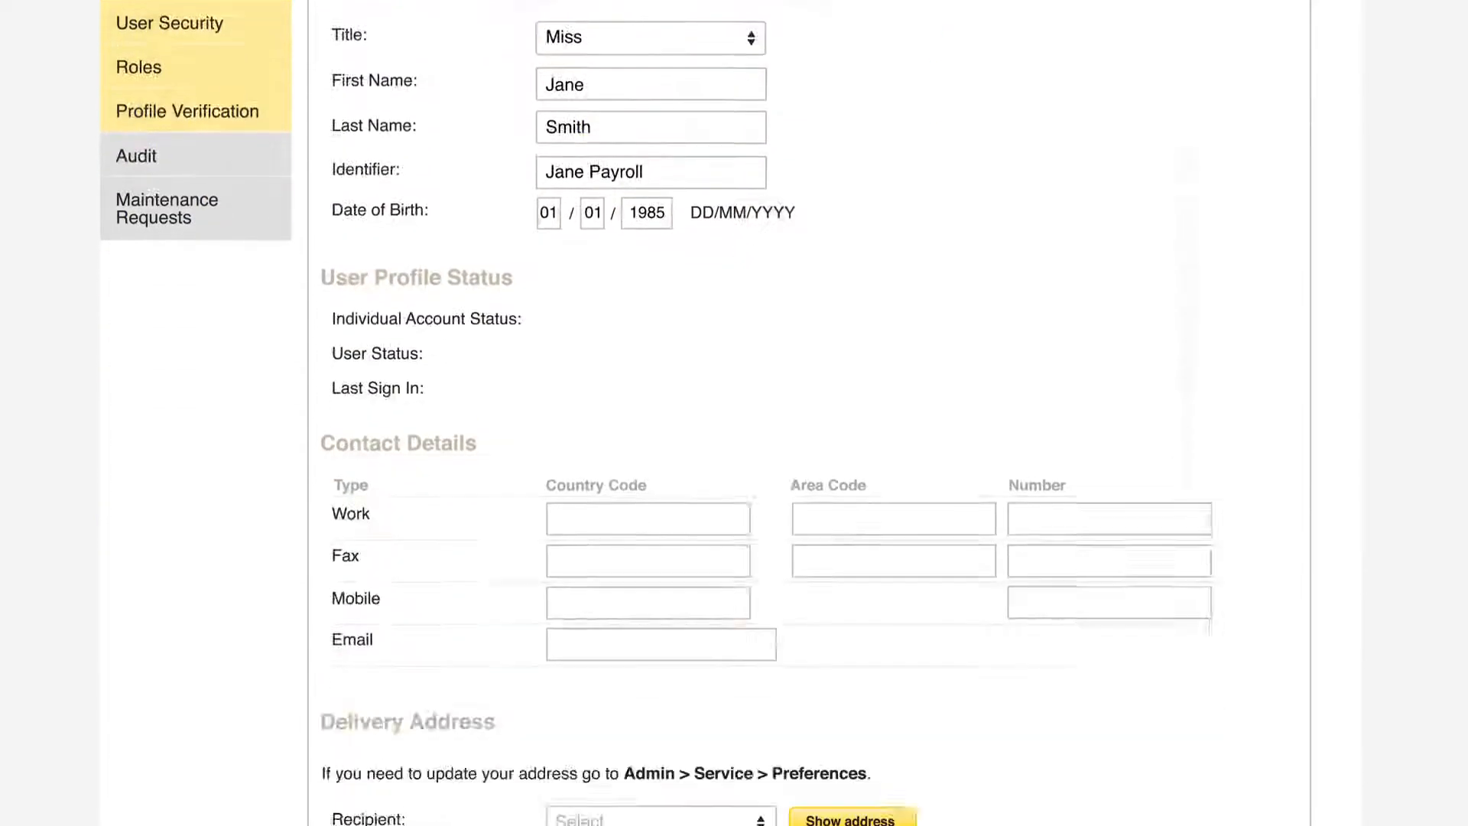
scroll(down, 3)
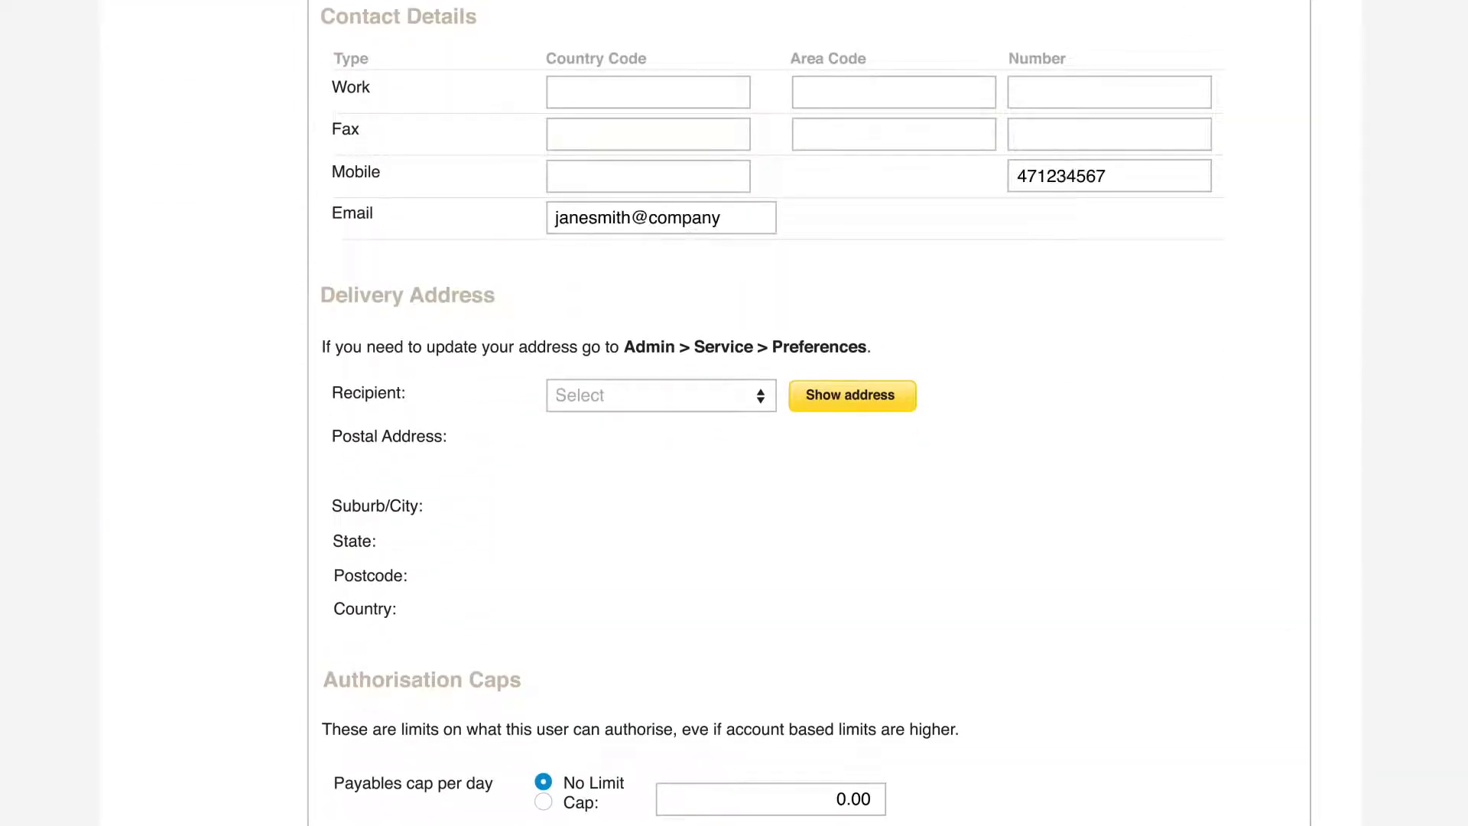
text(a.com)
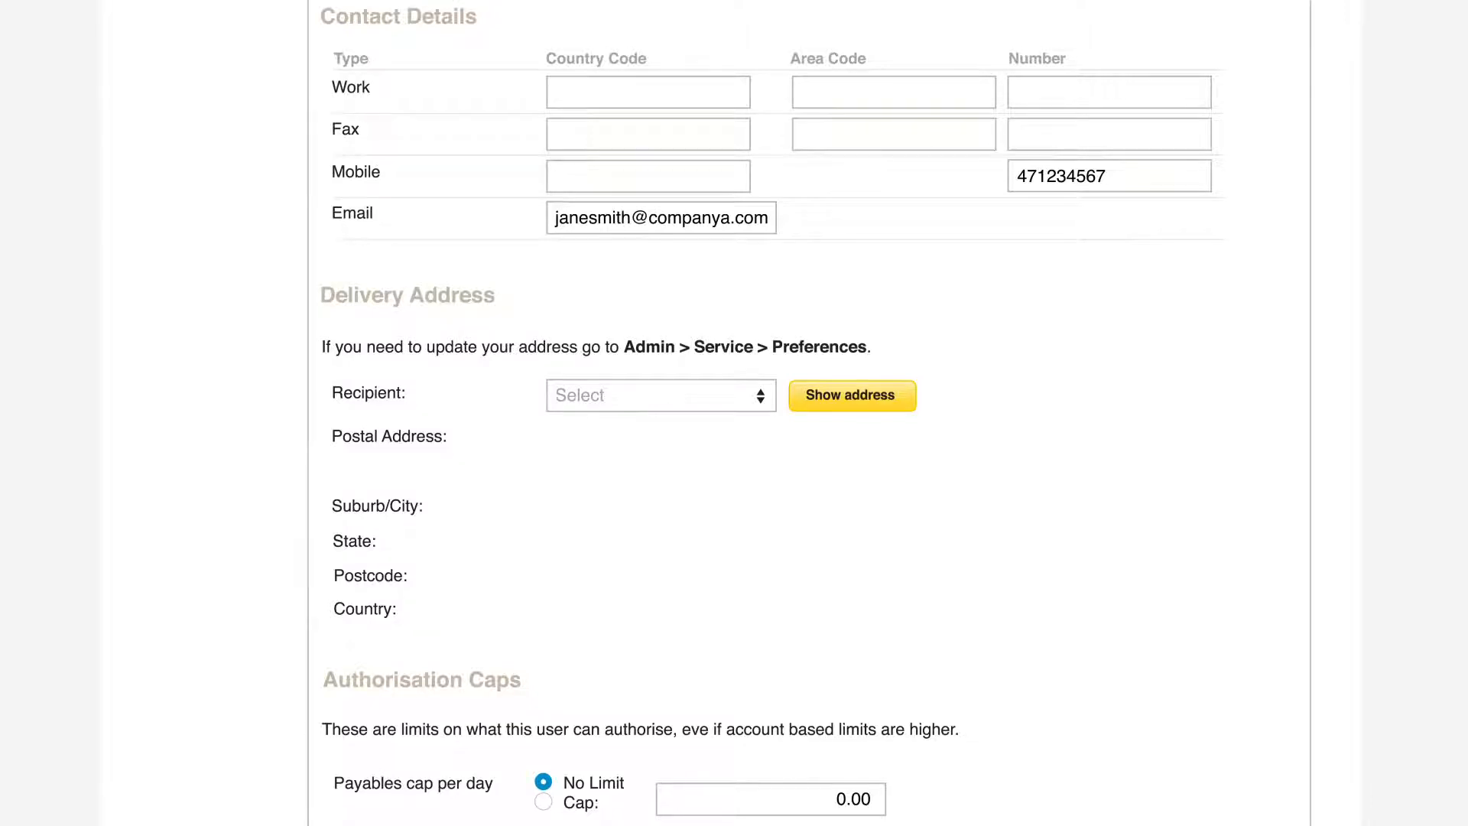
mouse_move(1001, 428)
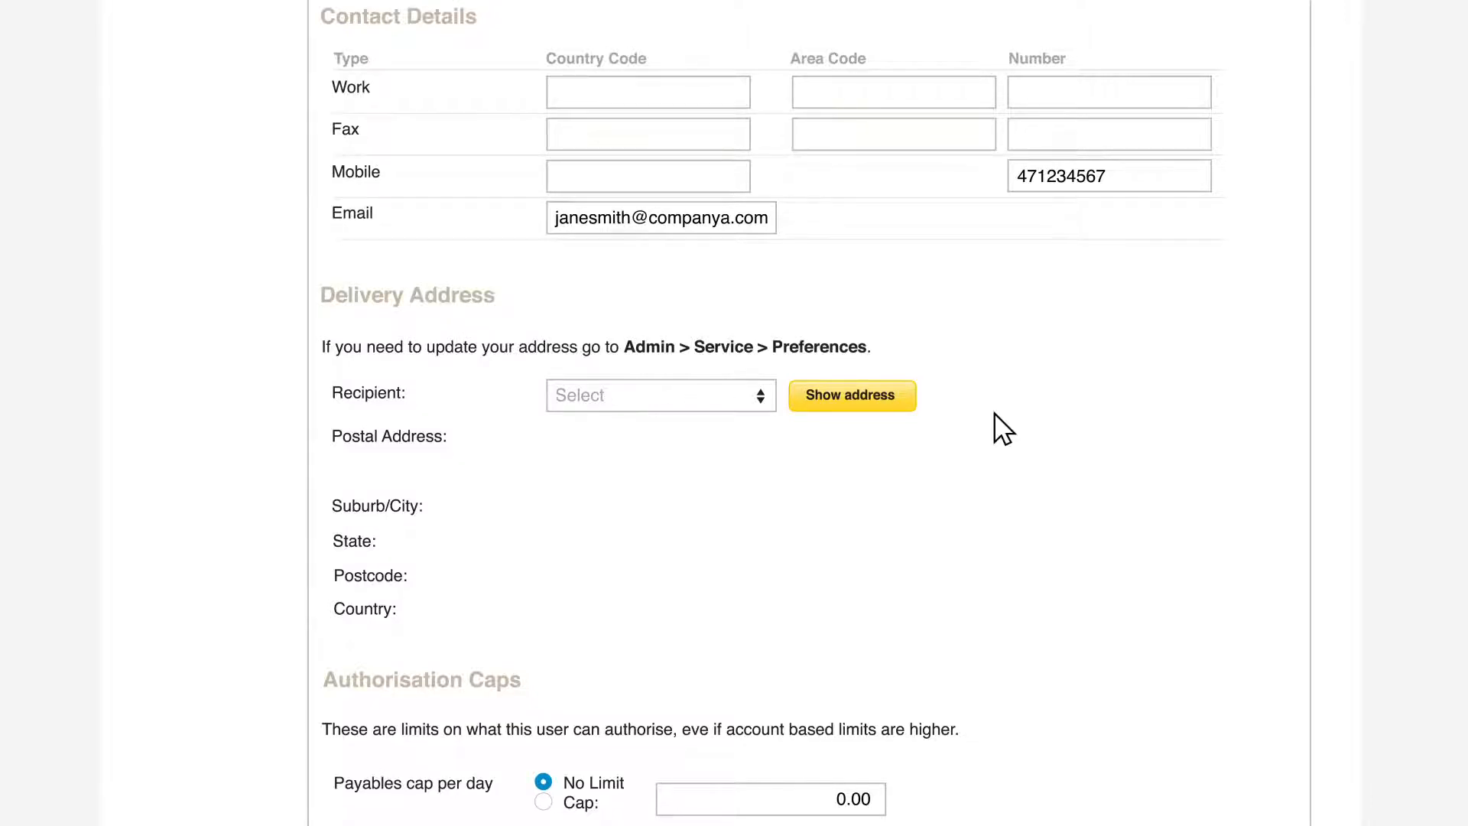
mouse_move(674, 407)
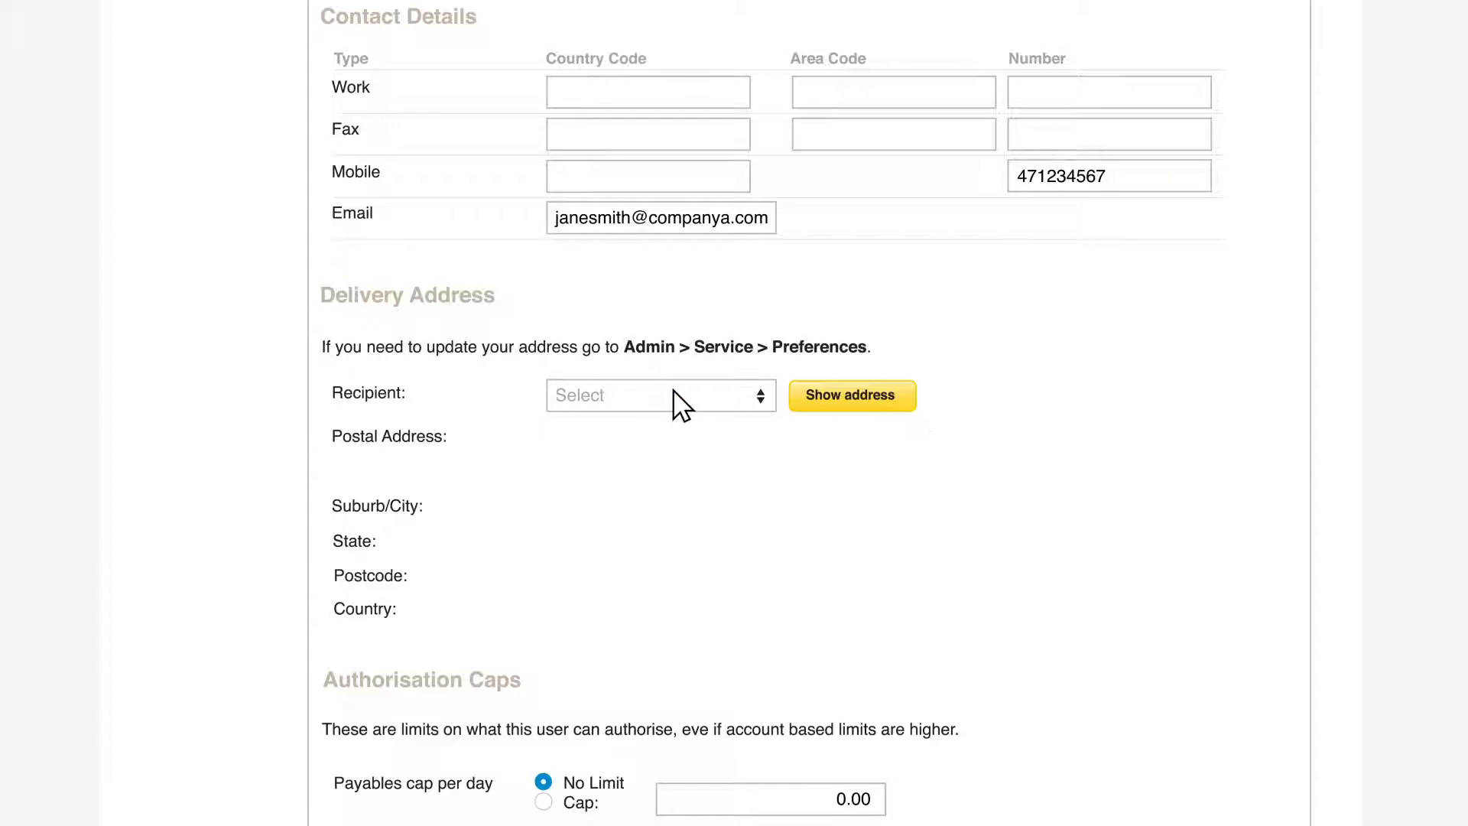
Set Company A in Sydney as the delivery recipient, leaving no authorisation caps
click(661, 394)
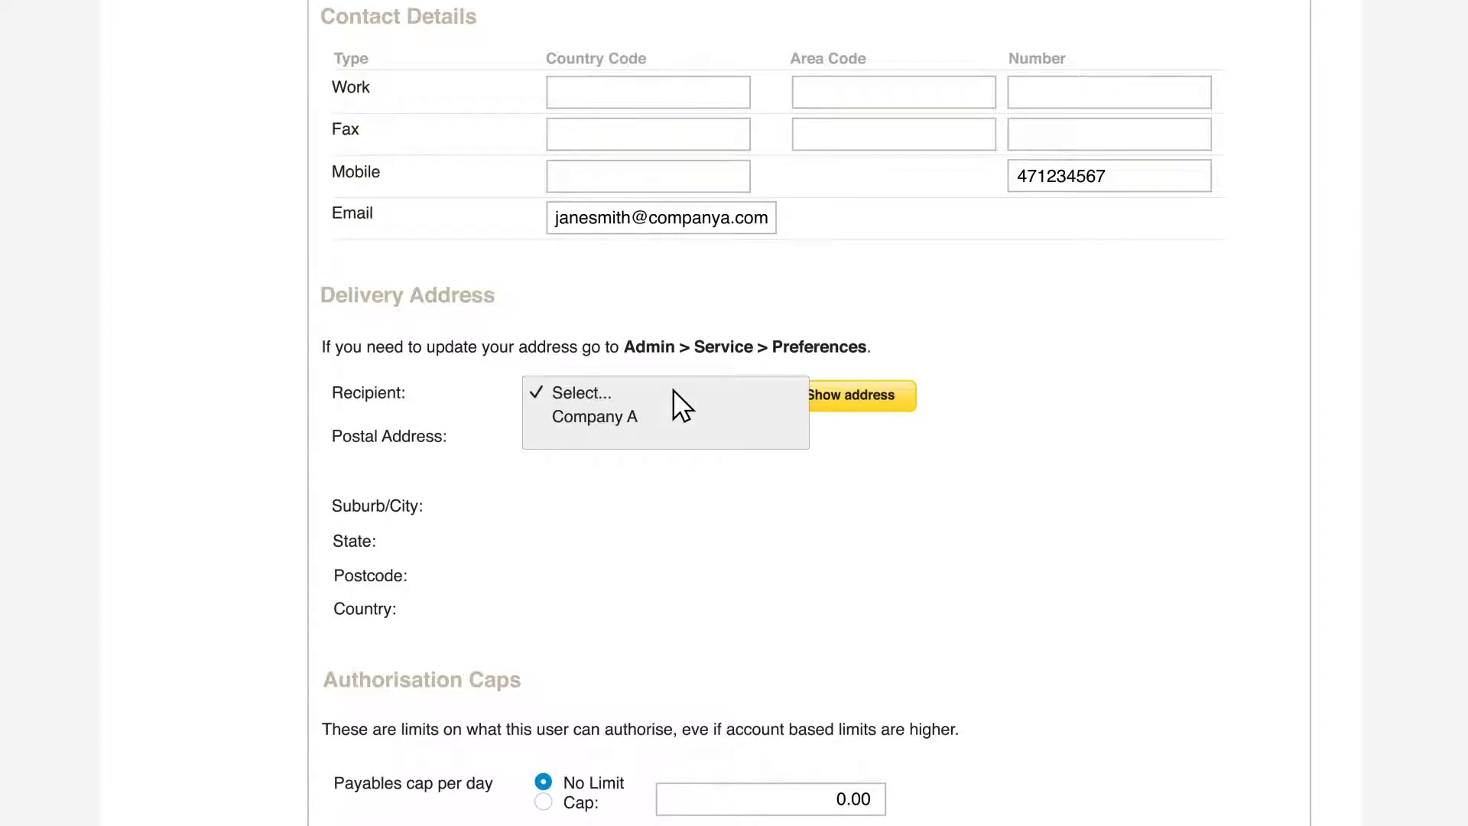
mouse_move(668, 416)
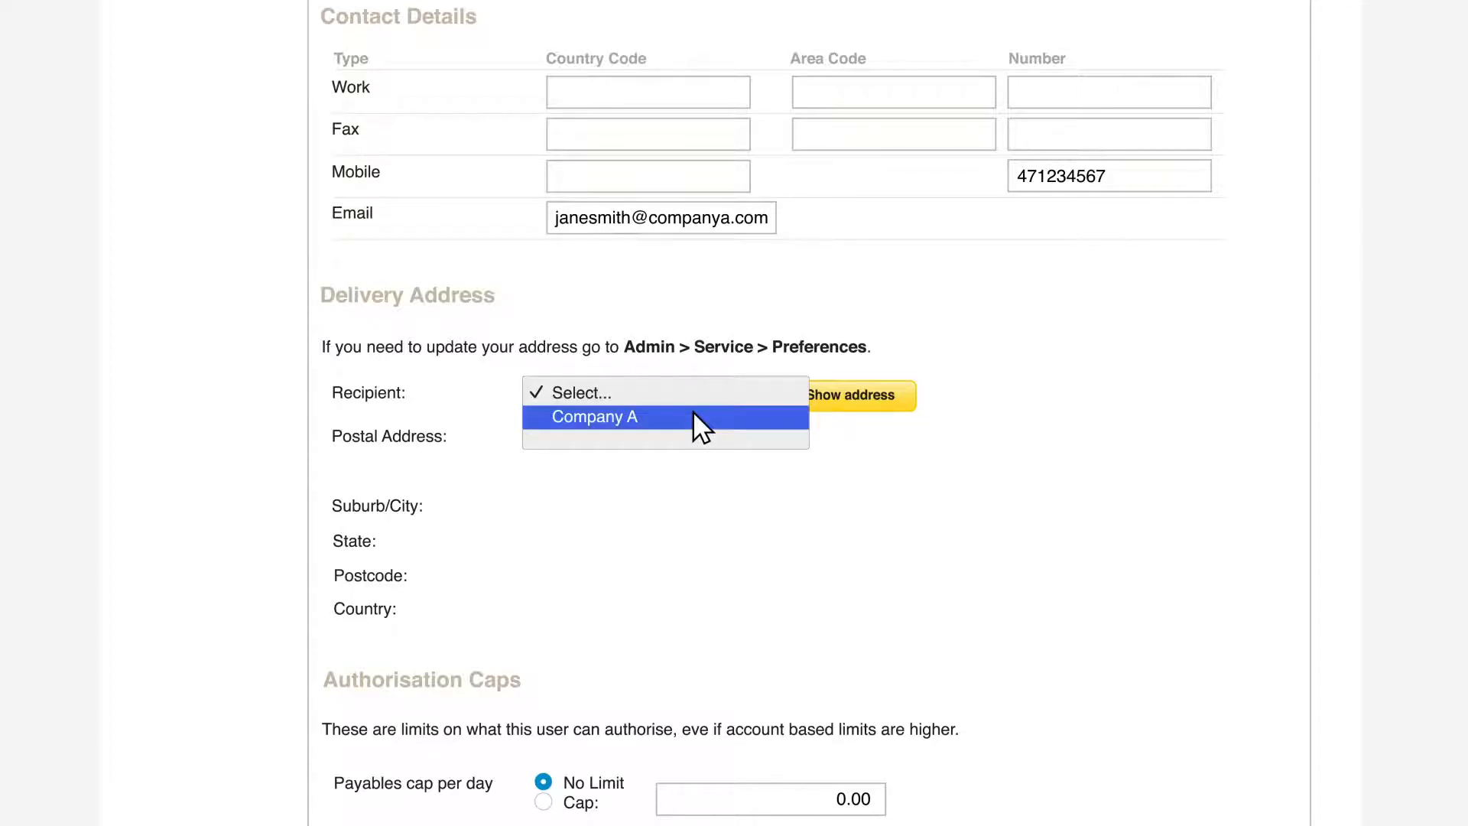
click(594, 416)
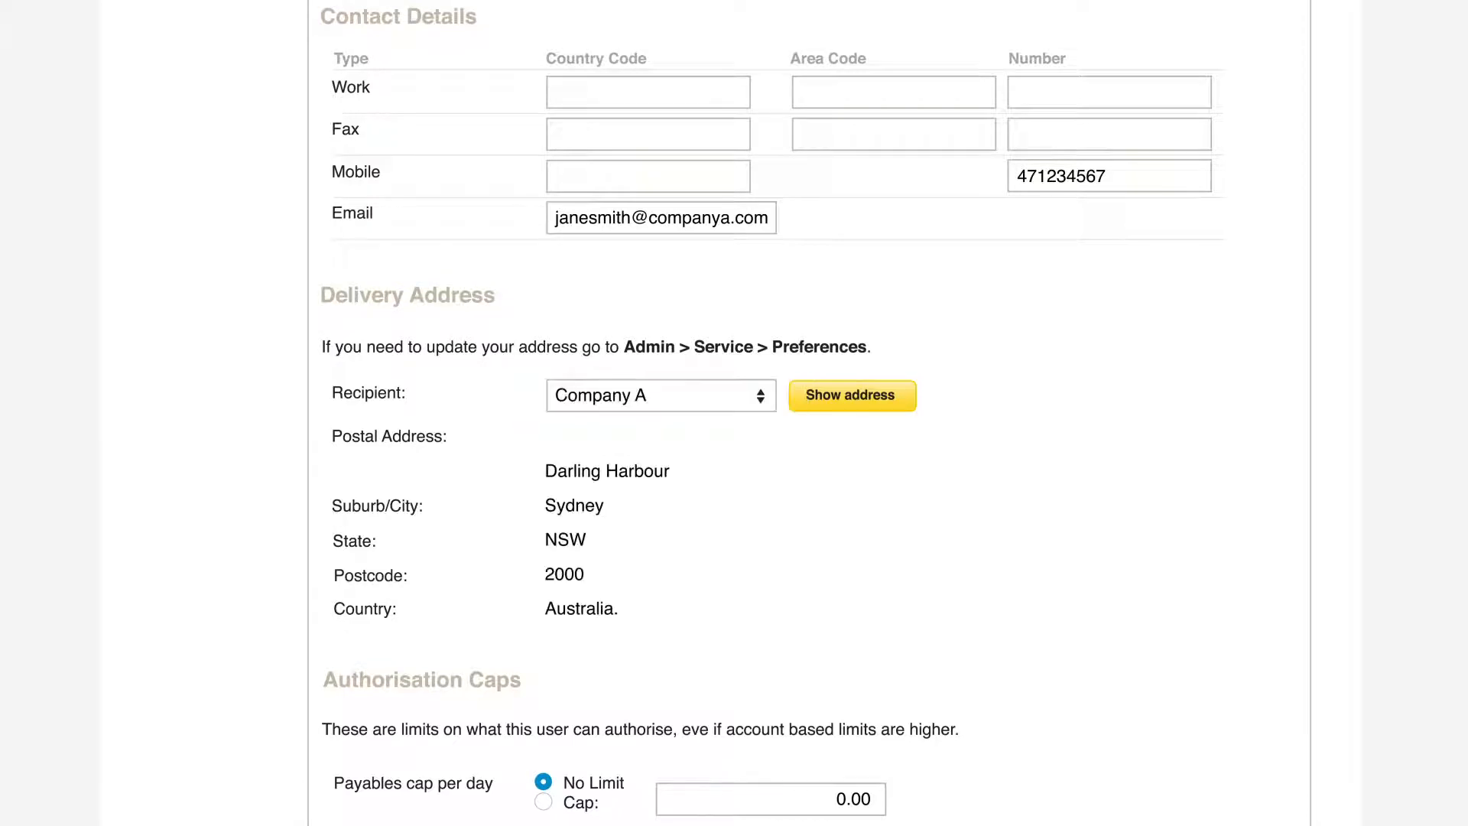
scroll(down, 3)
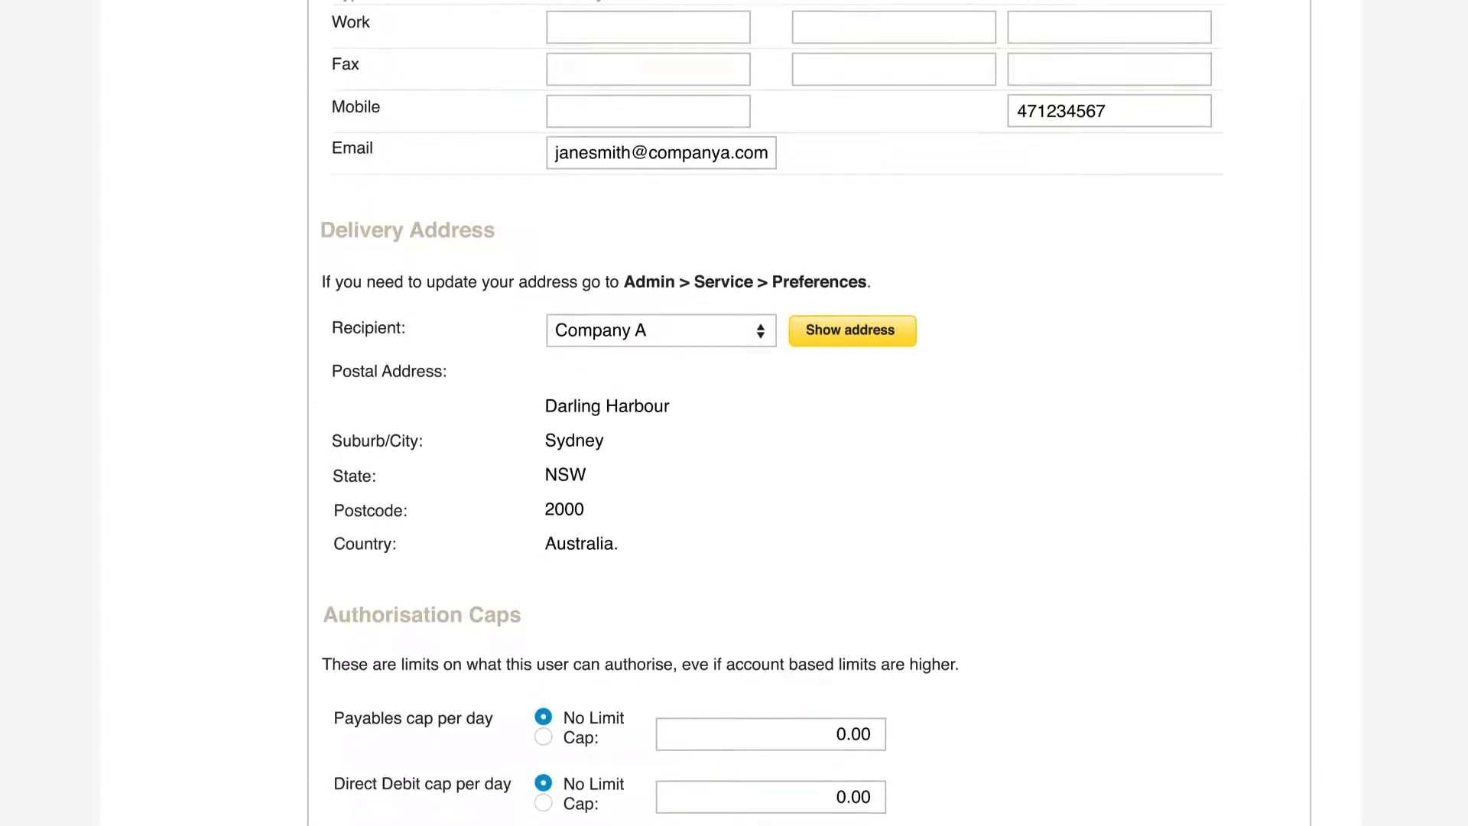
scroll(down, 3)
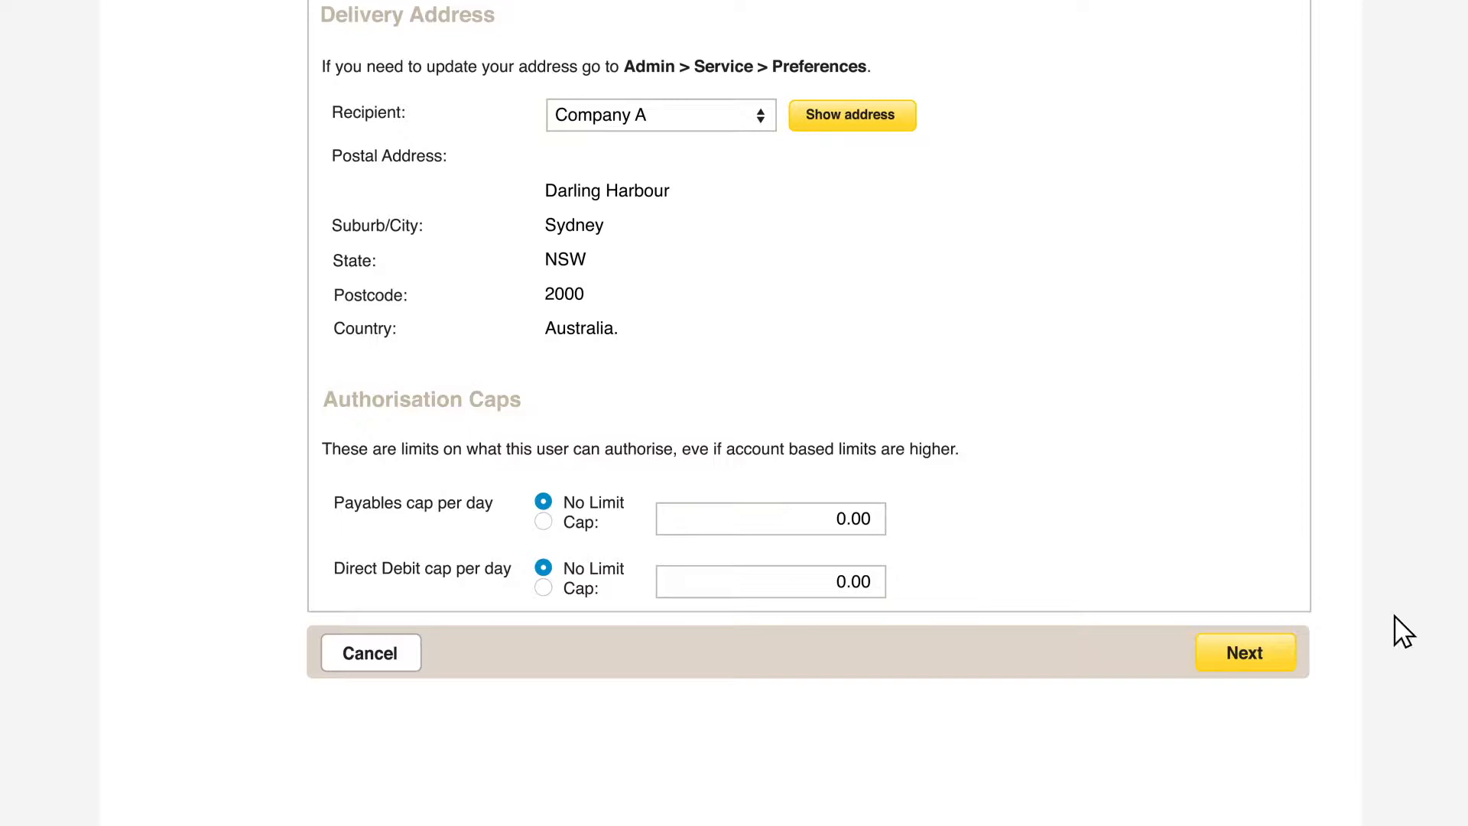
mouse_move(1246, 653)
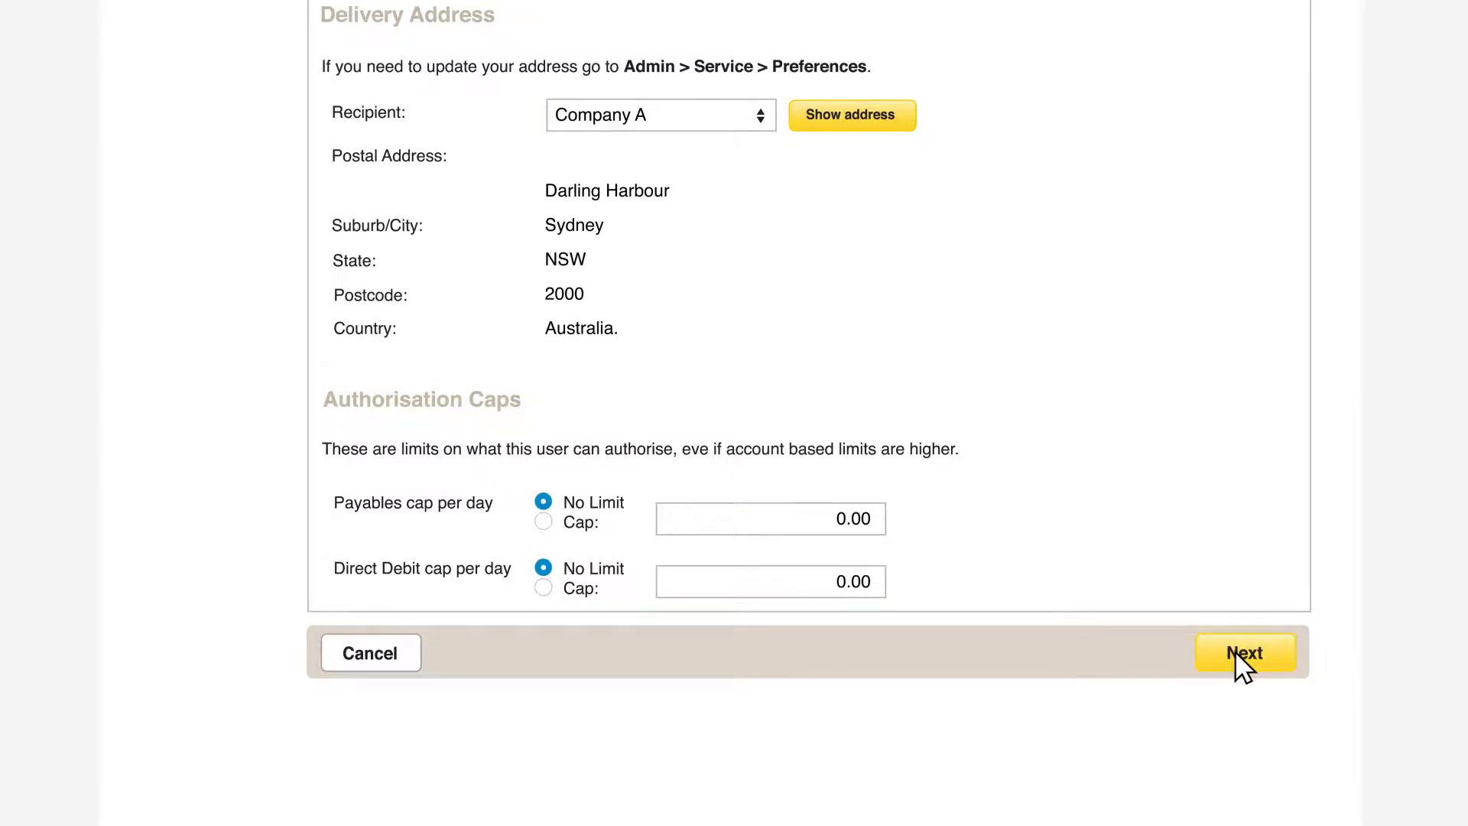
Assign the View role in permissions and advance the wizard to Step 7: Identification
click(1245, 653)
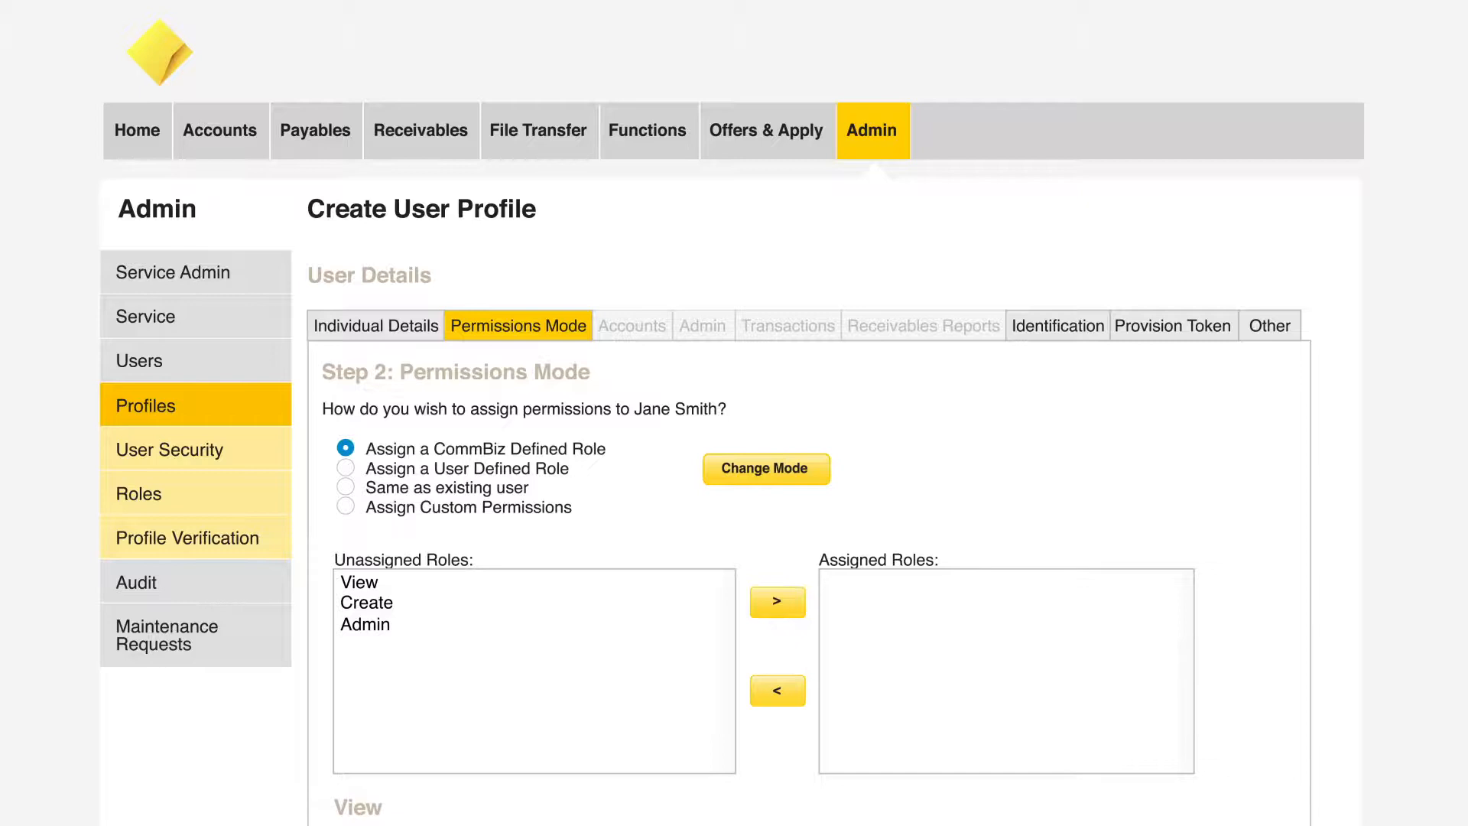
scroll(down, 3)
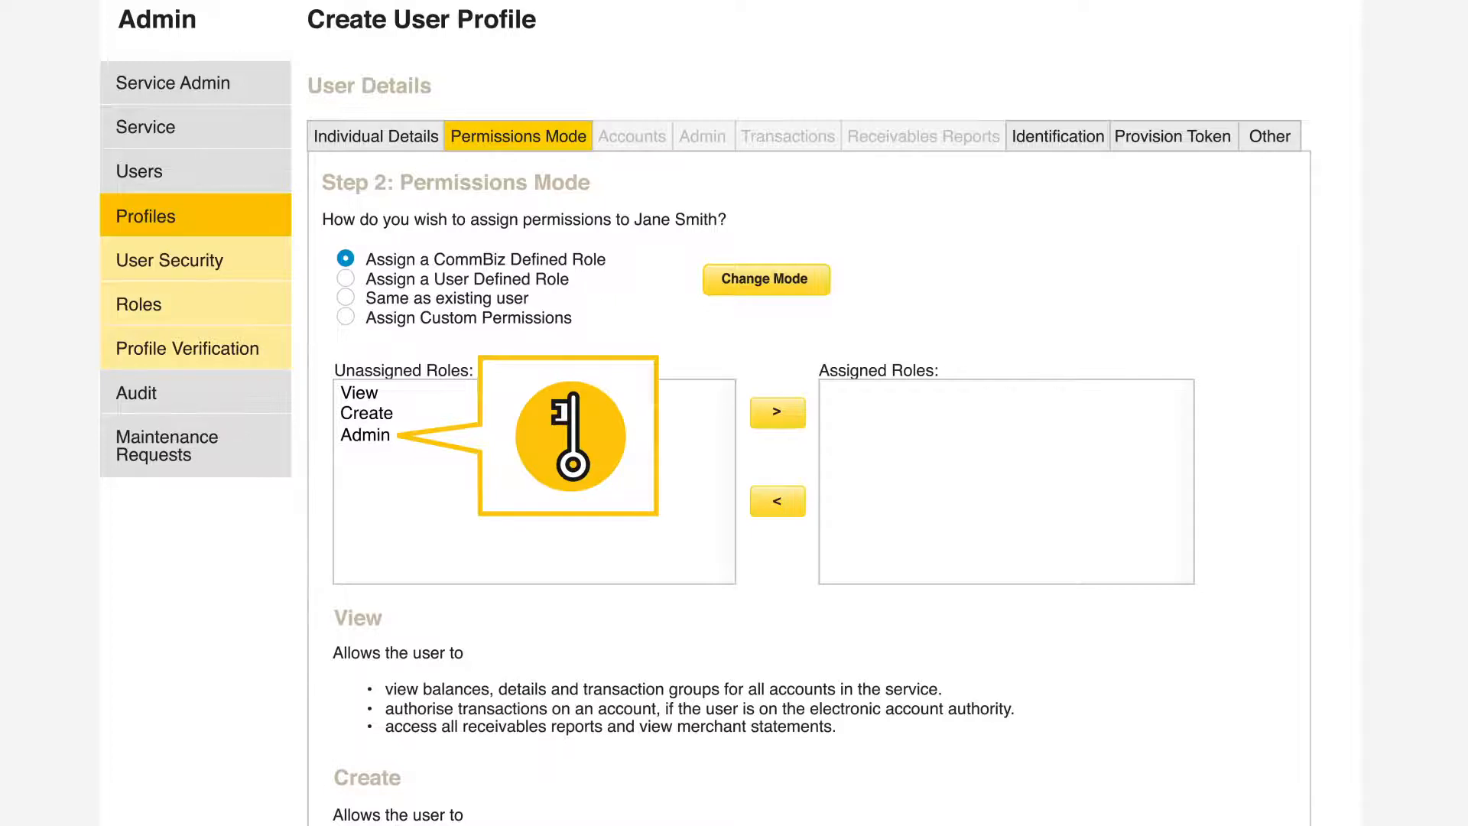
mouse_move(1091, 312)
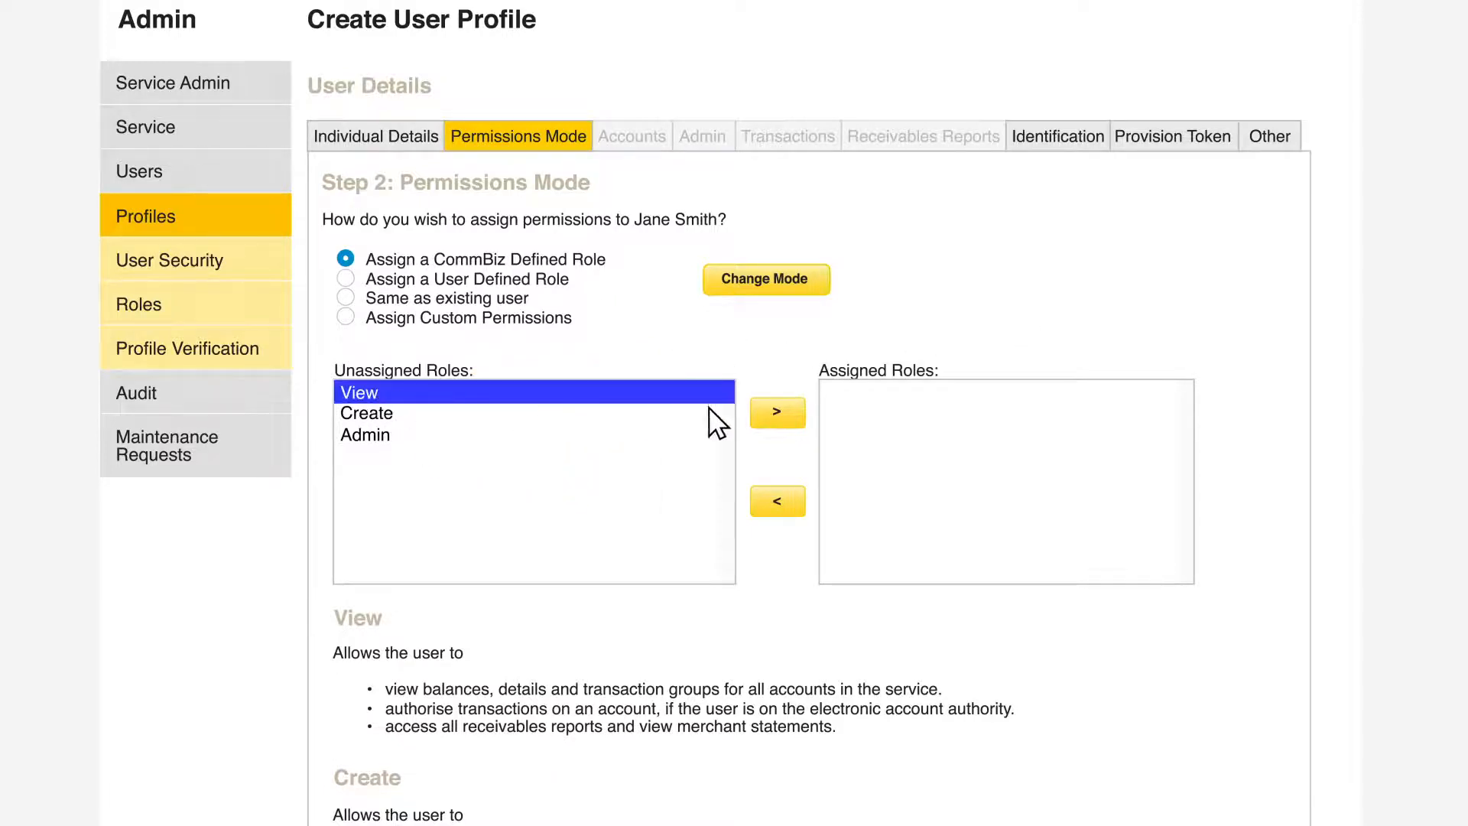
click(777, 412)
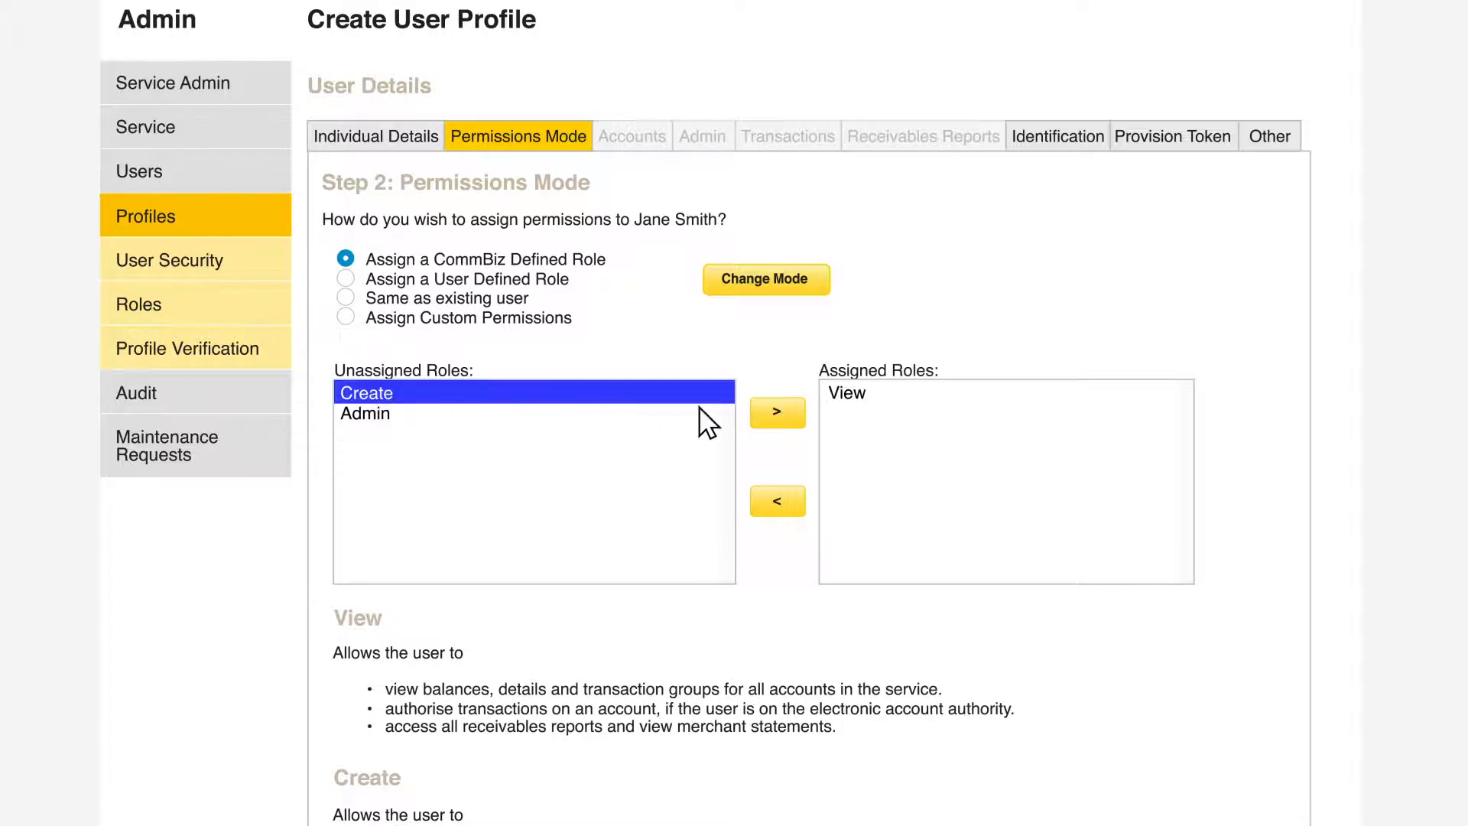
click(777, 413)
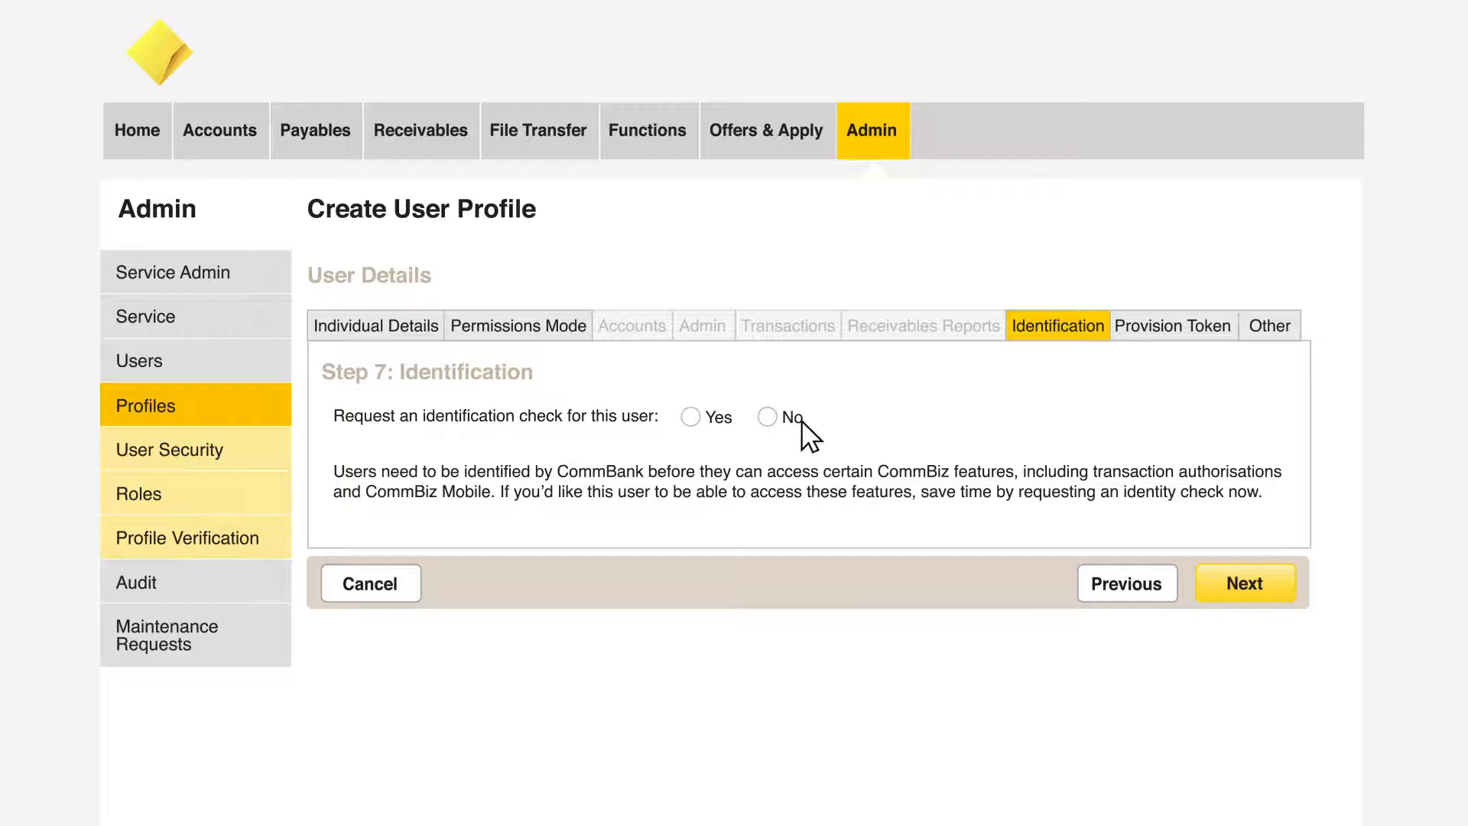
Answer Yes to requesting an identification check and continue to the Provision Token step
click(690, 415)
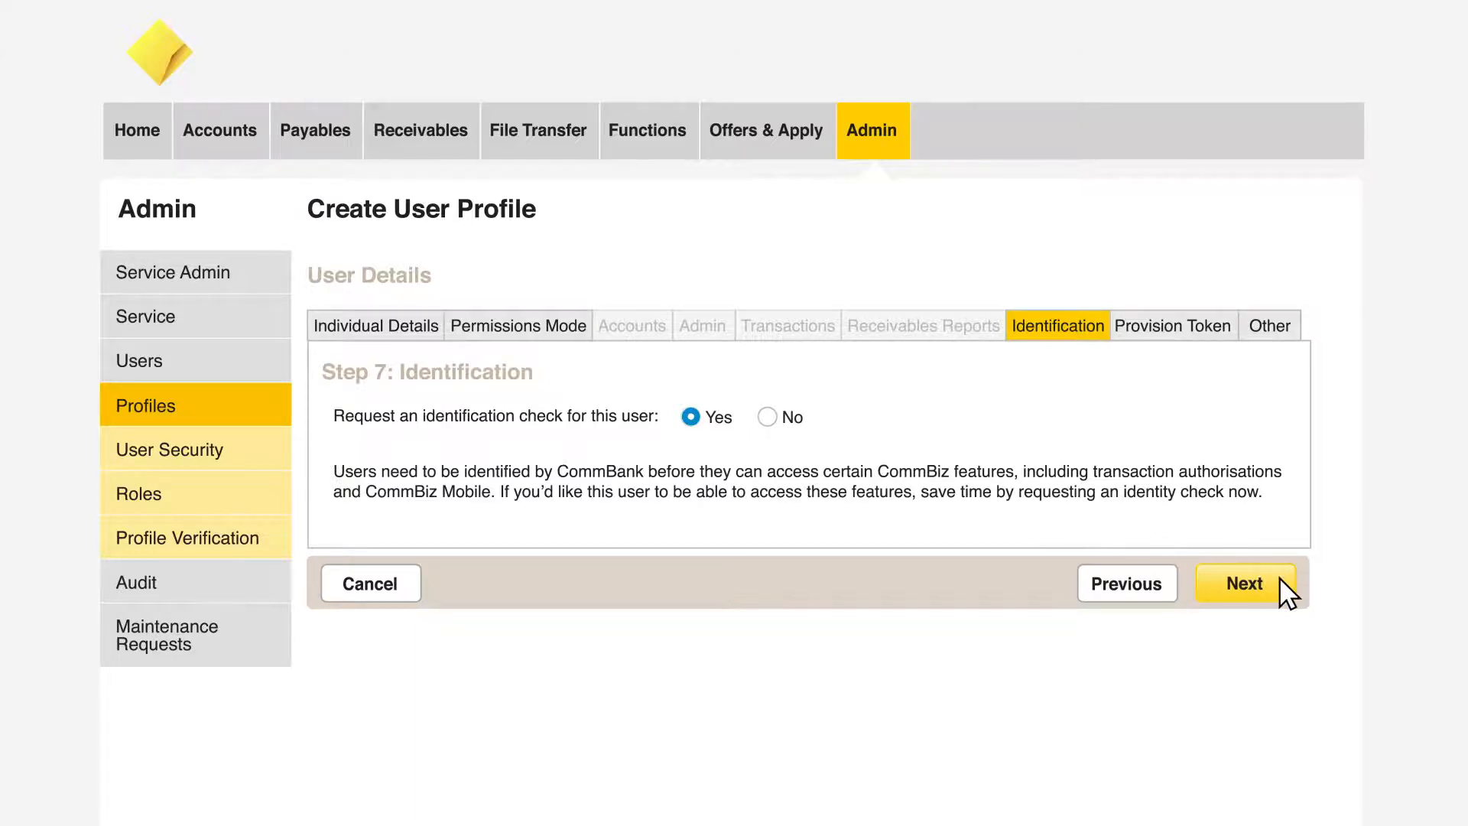
click(1245, 582)
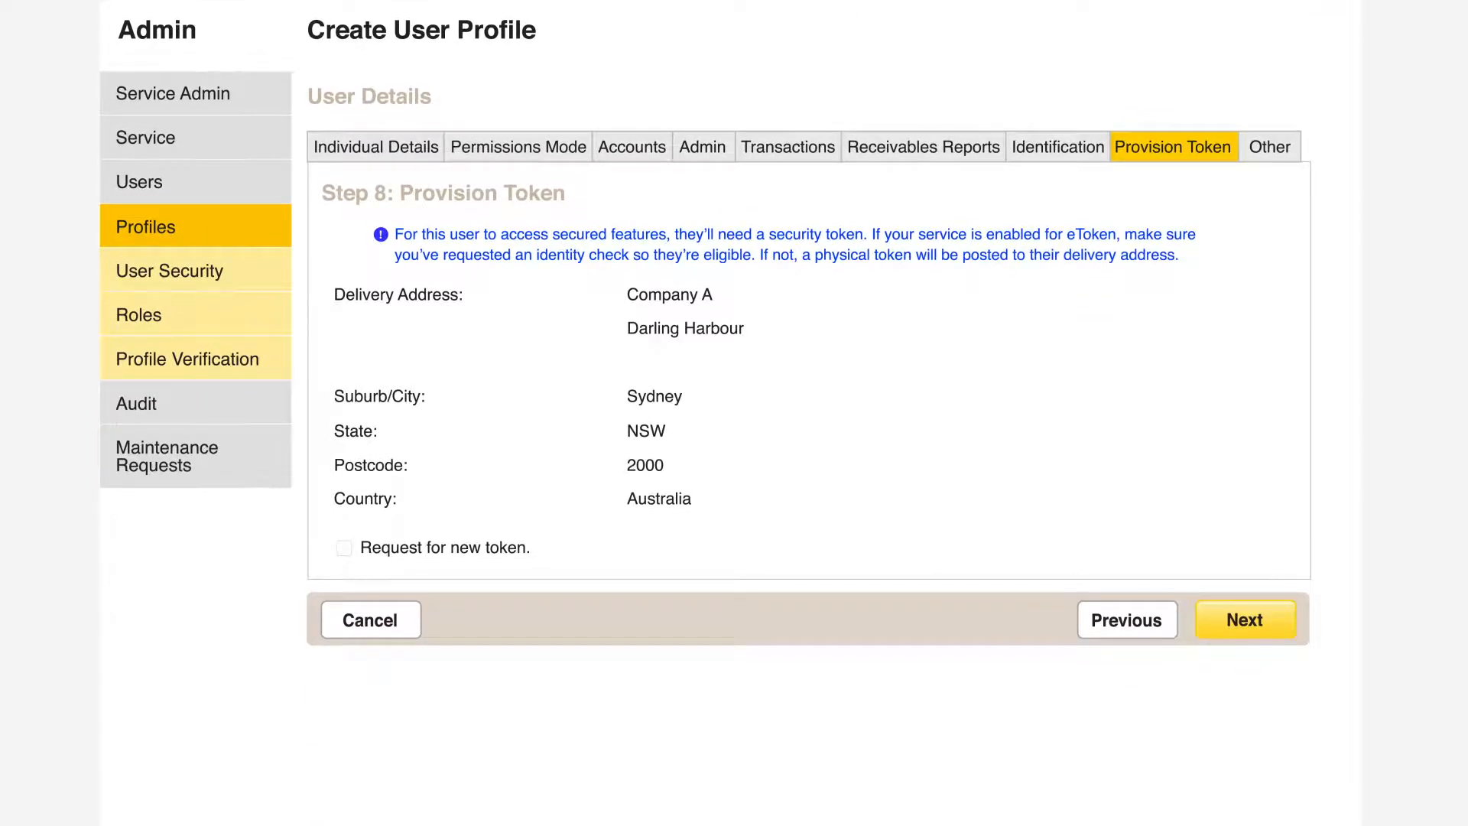
Accept the token delivery address and Daily IQ Access permission, reaching the Confirm Save summary
click(1245, 619)
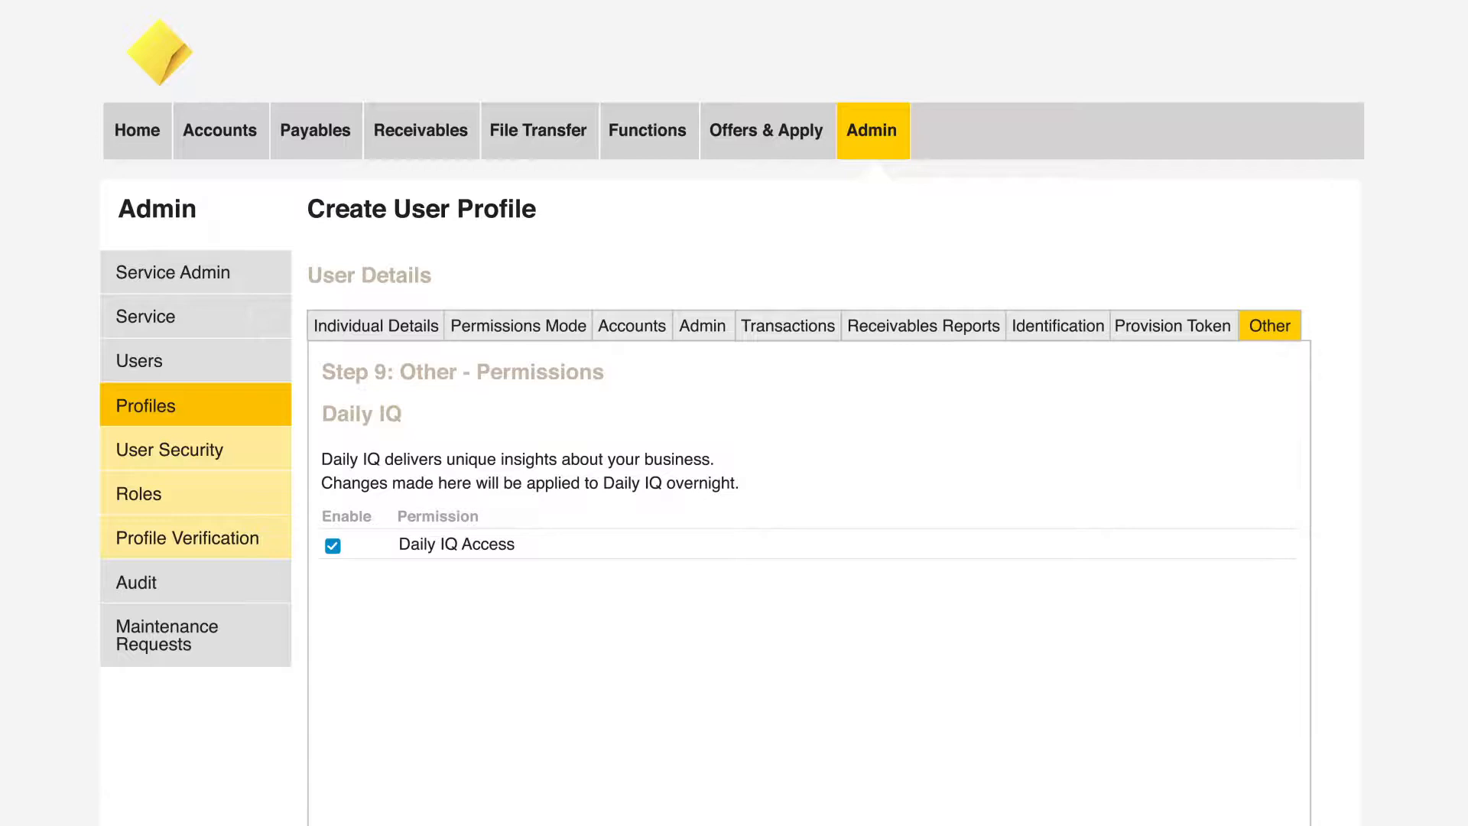
scroll(down, 3)
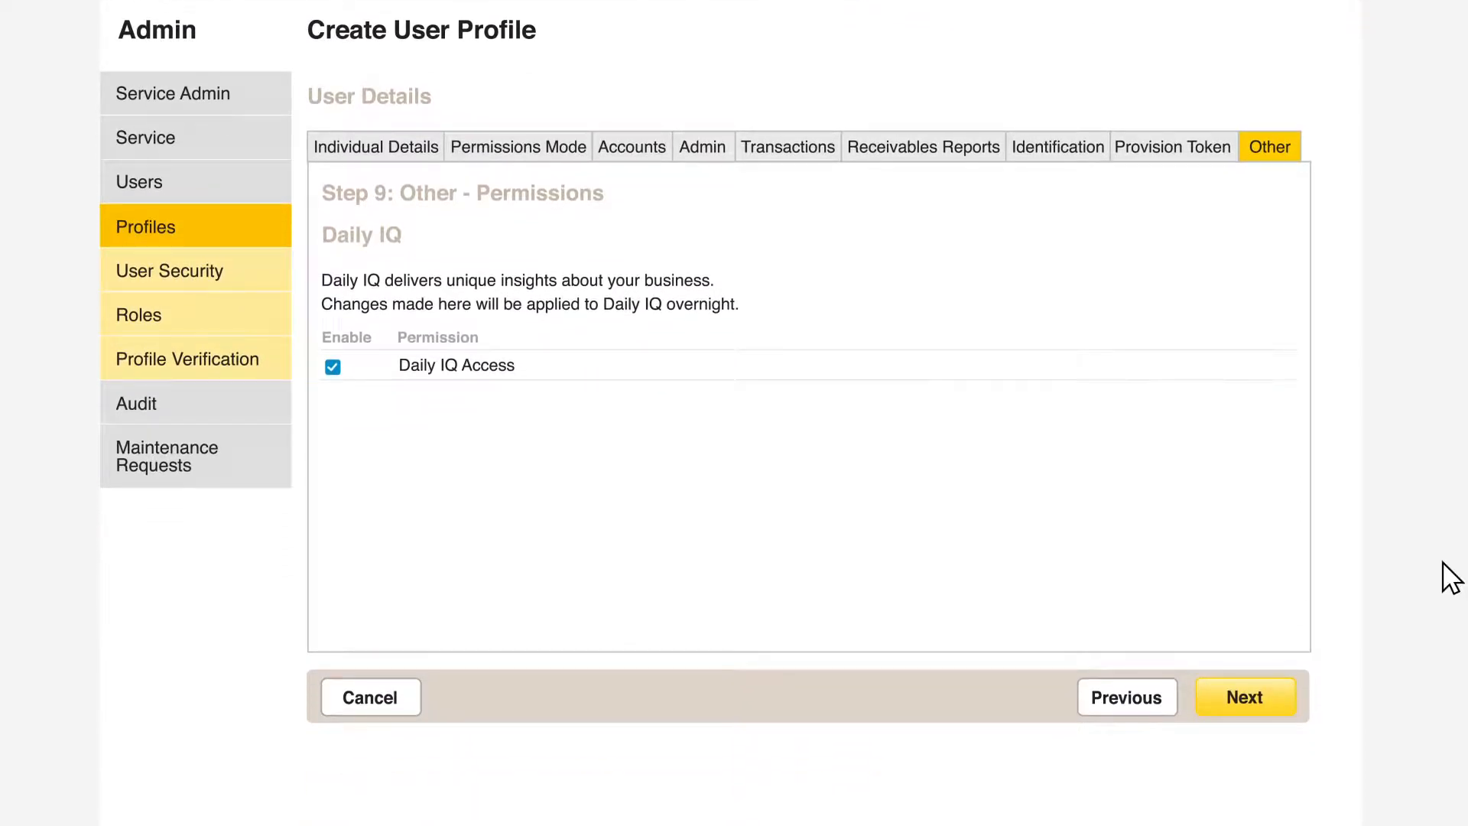
click(1244, 698)
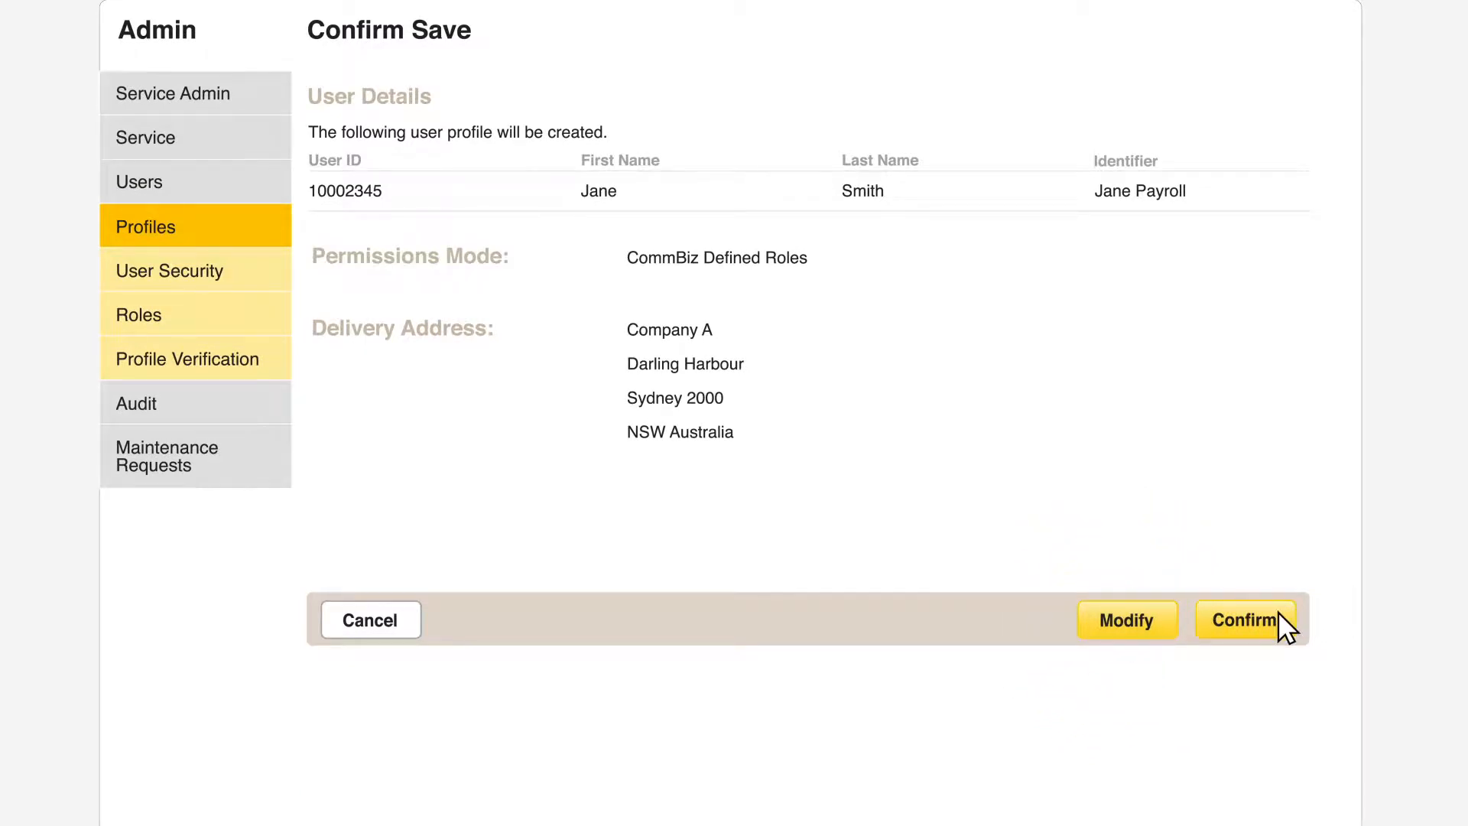
Confirm saving the new user profile with CommBiz Defined Roles and its delivery address
click(1245, 619)
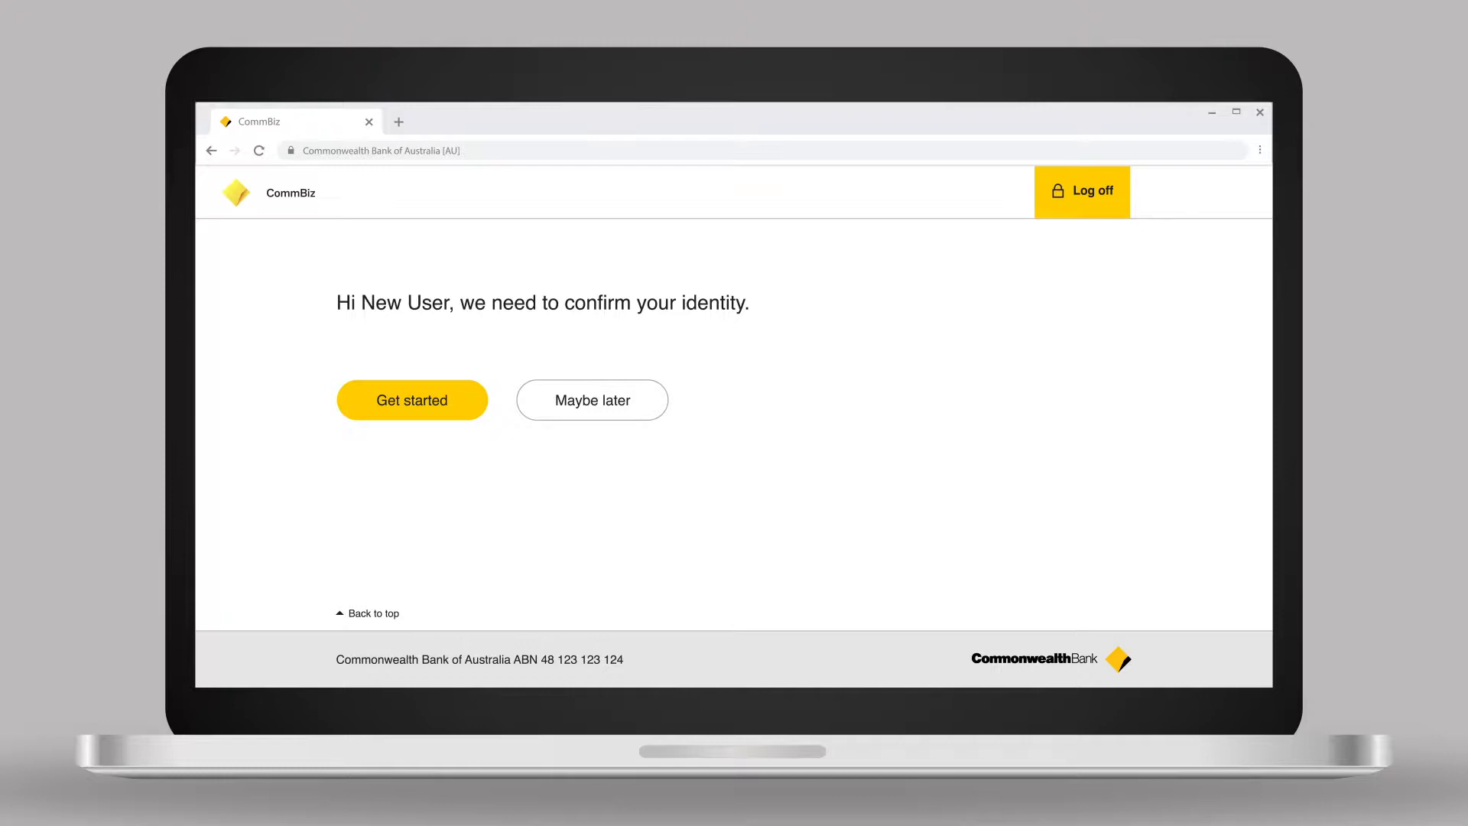
click(412, 399)
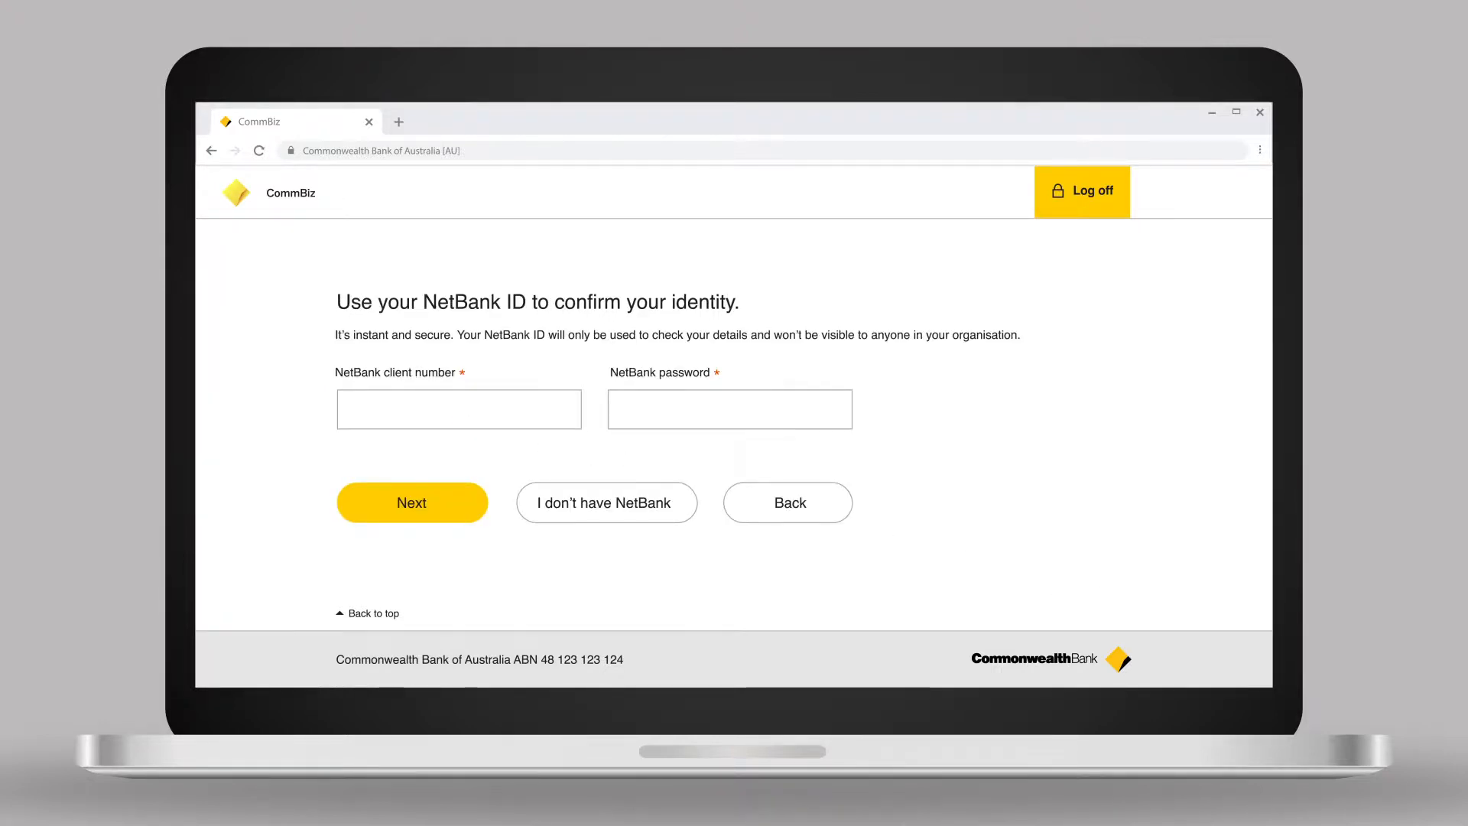
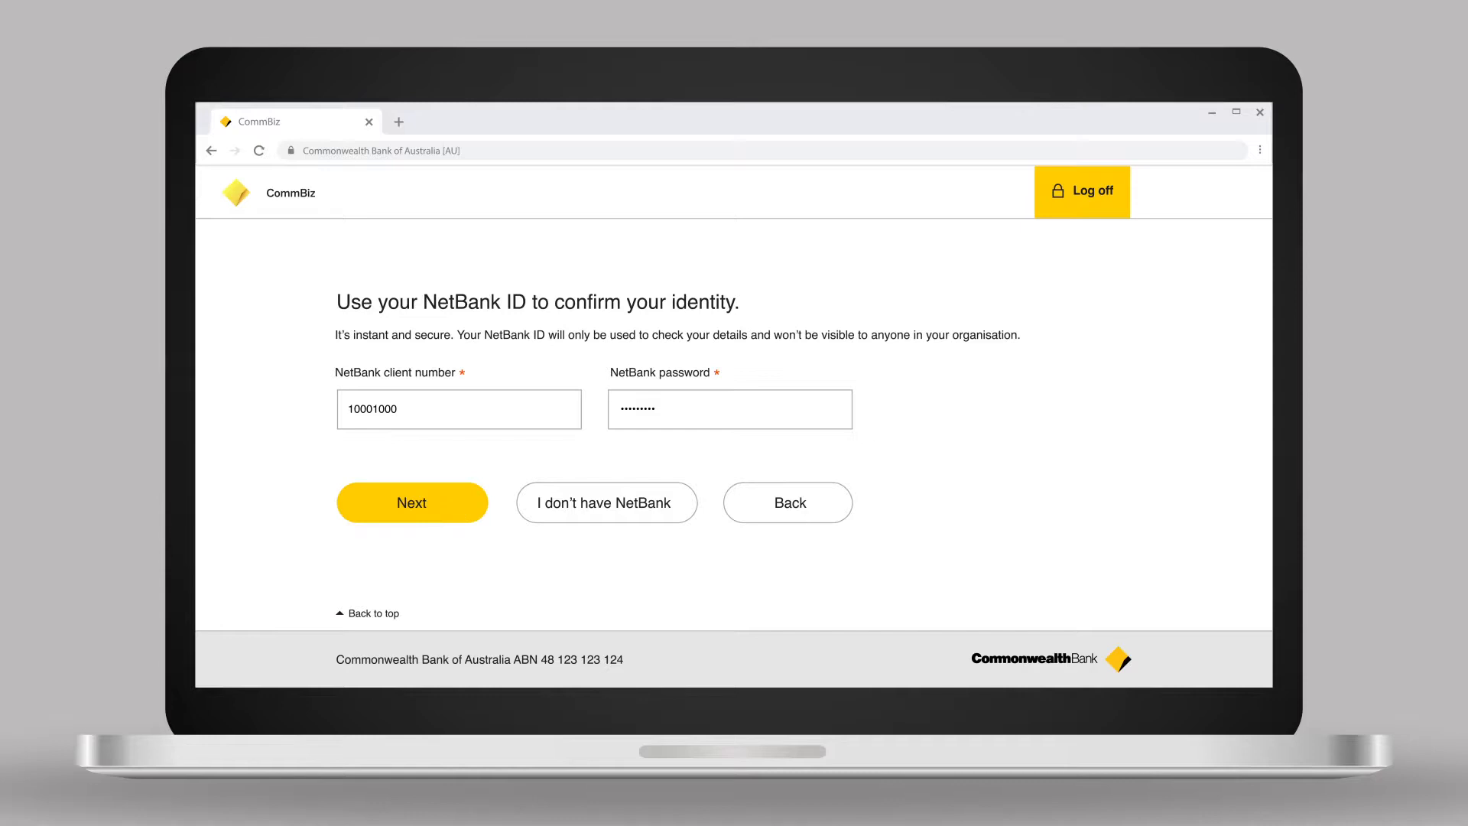
click(411, 502)
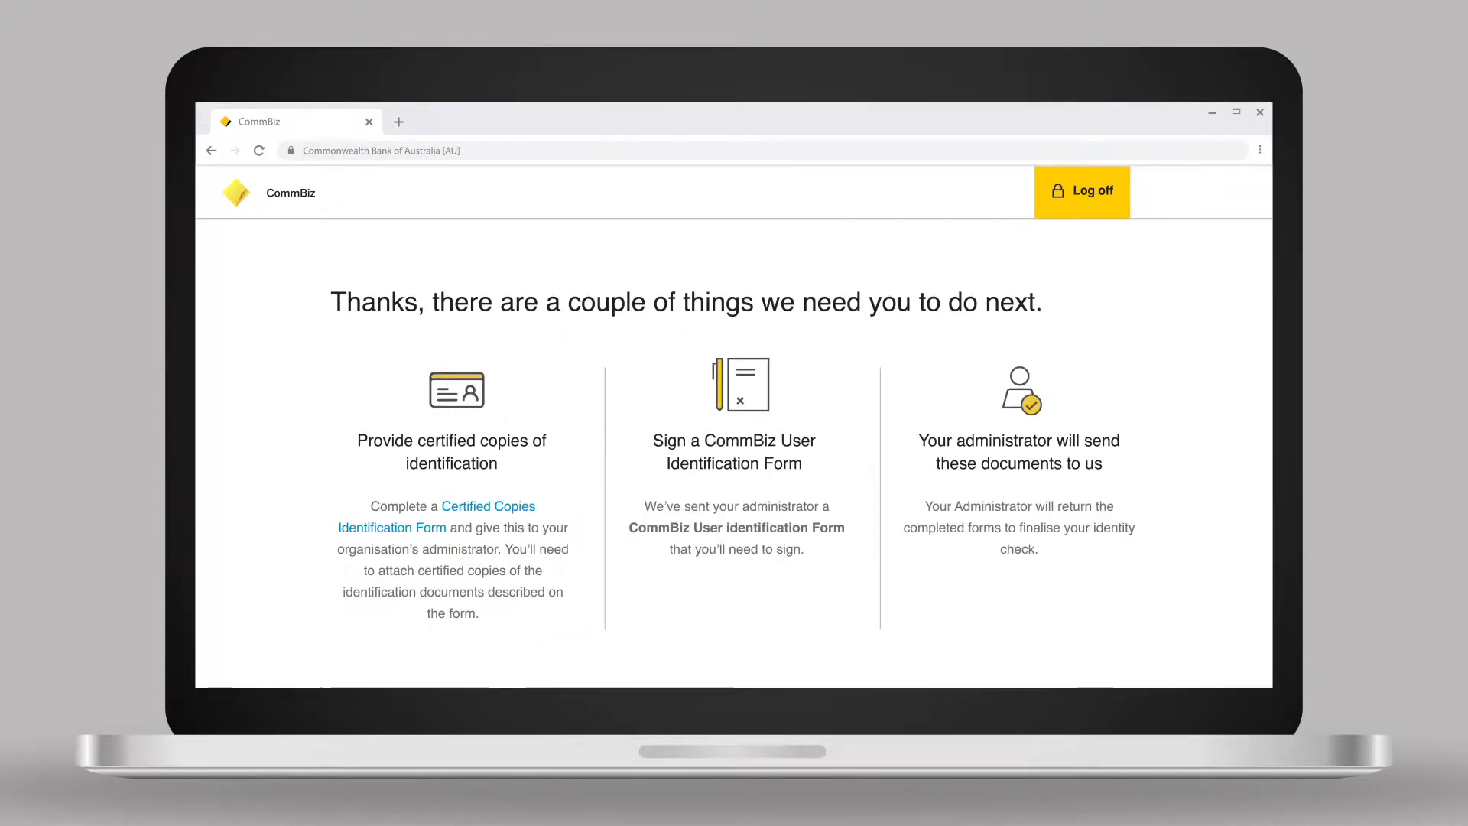
click(452, 495)
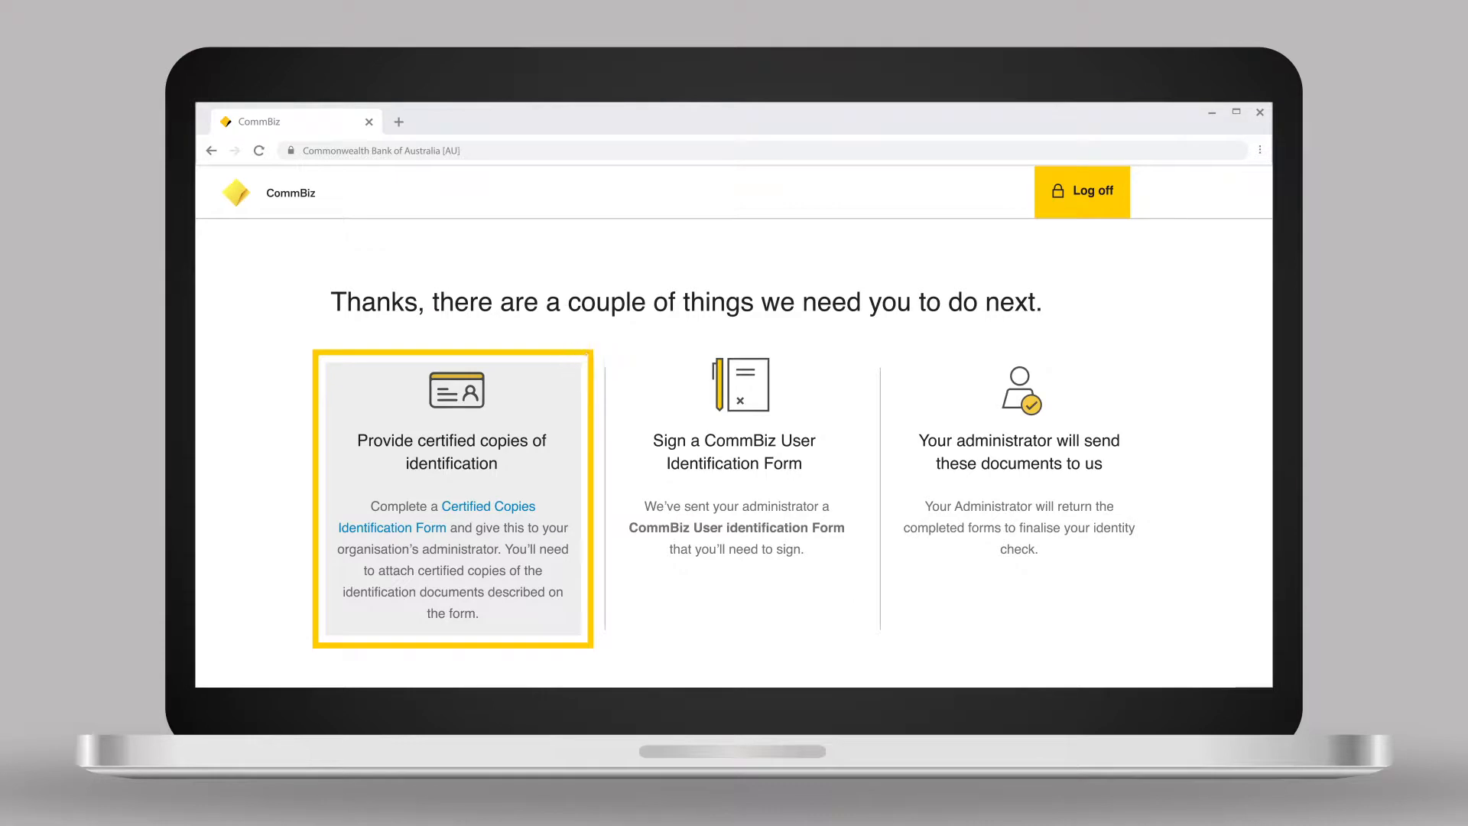
click(735, 459)
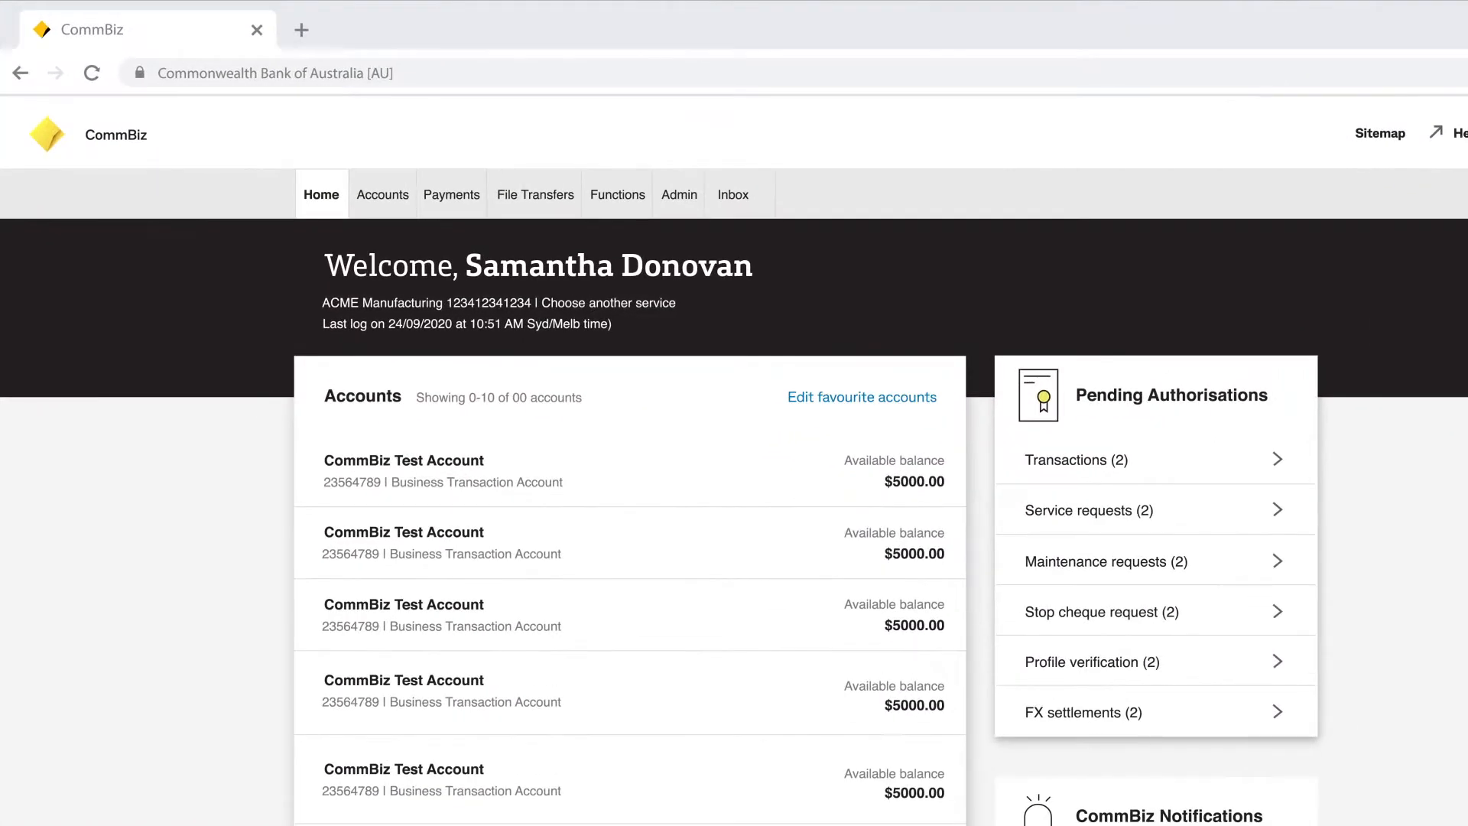
mouse_move(679, 194)
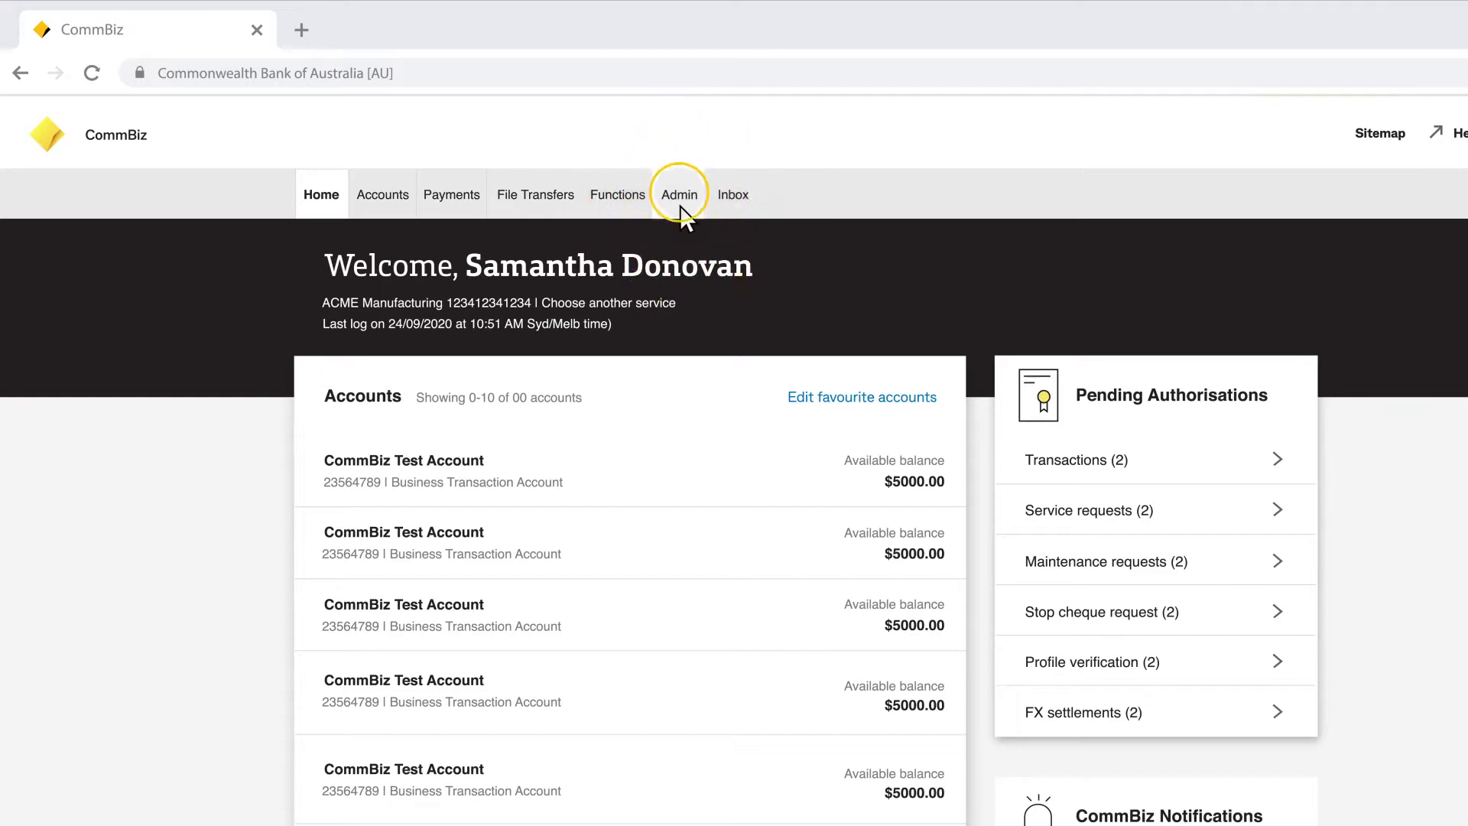
click(679, 194)
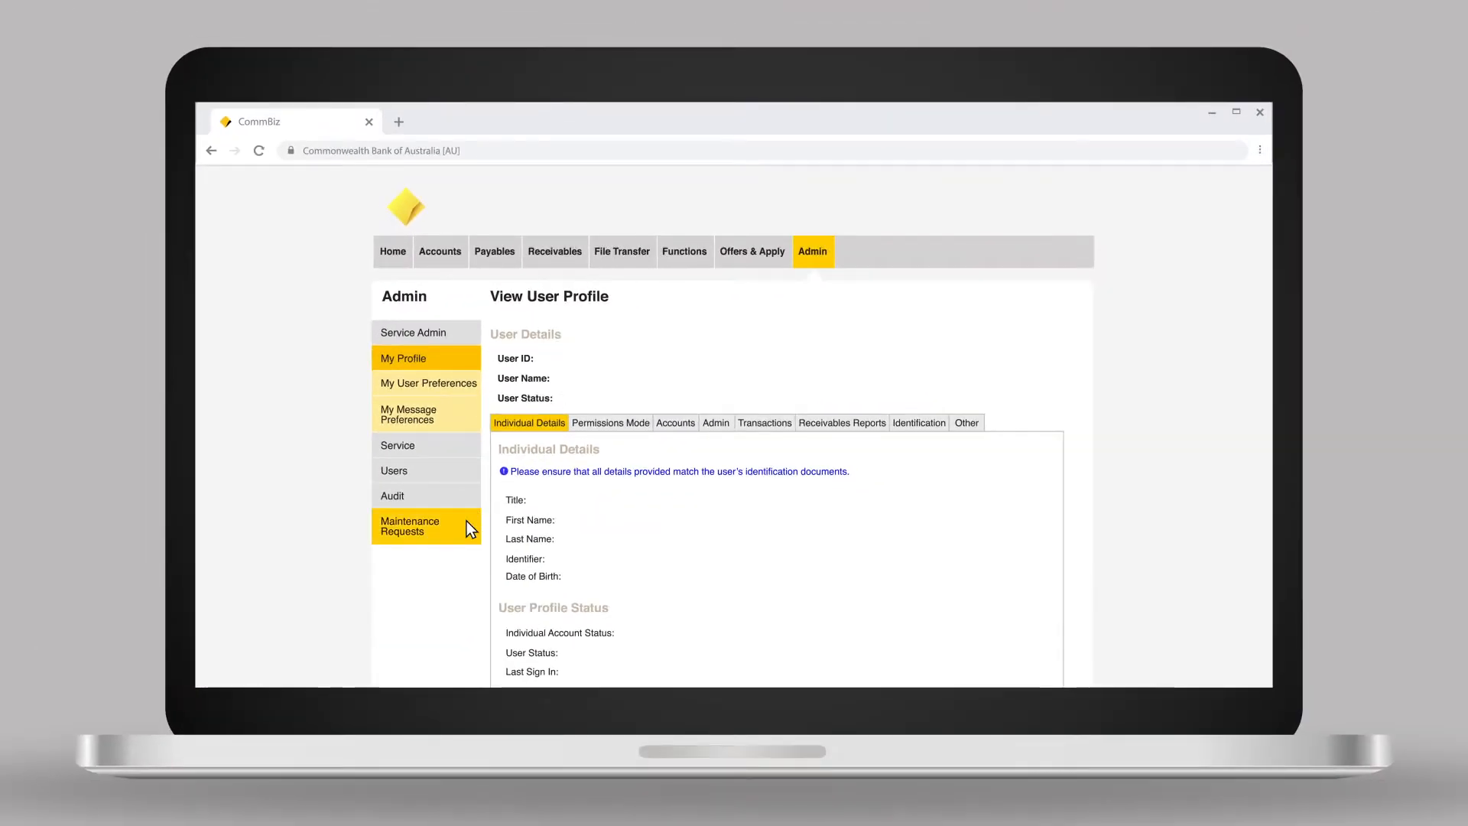
click(410, 528)
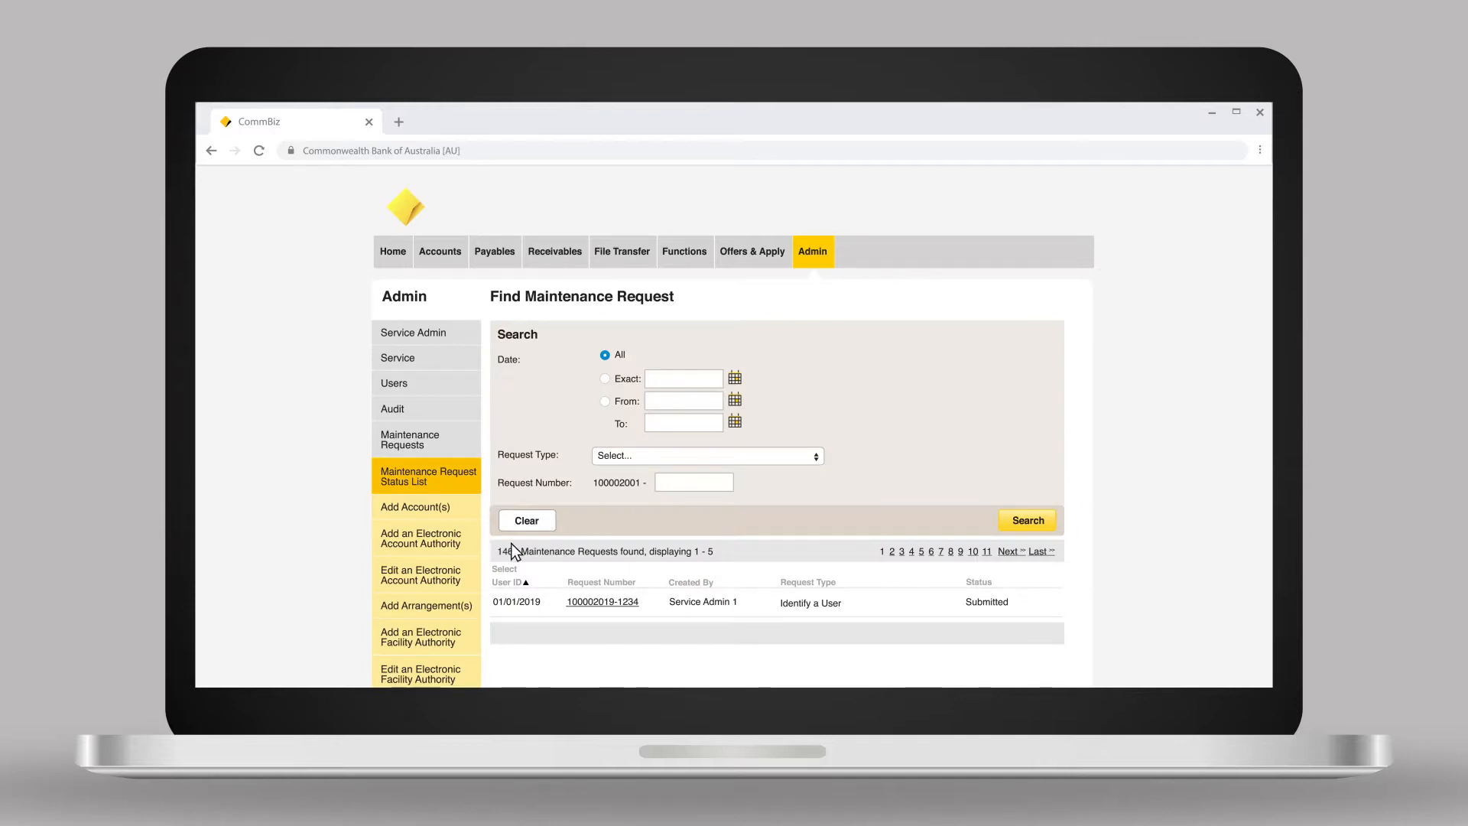
click(602, 601)
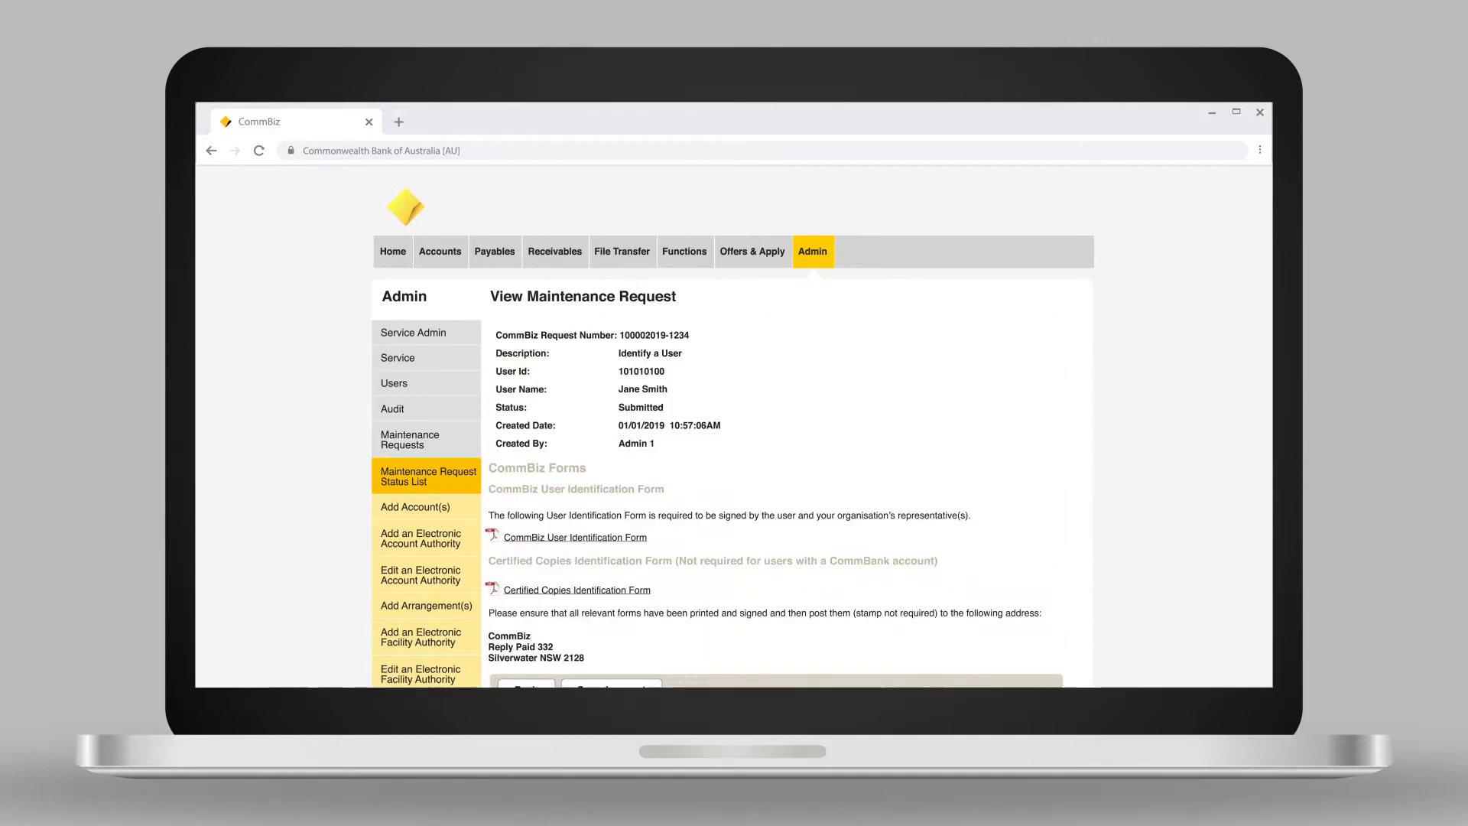
mouse_move(645, 531)
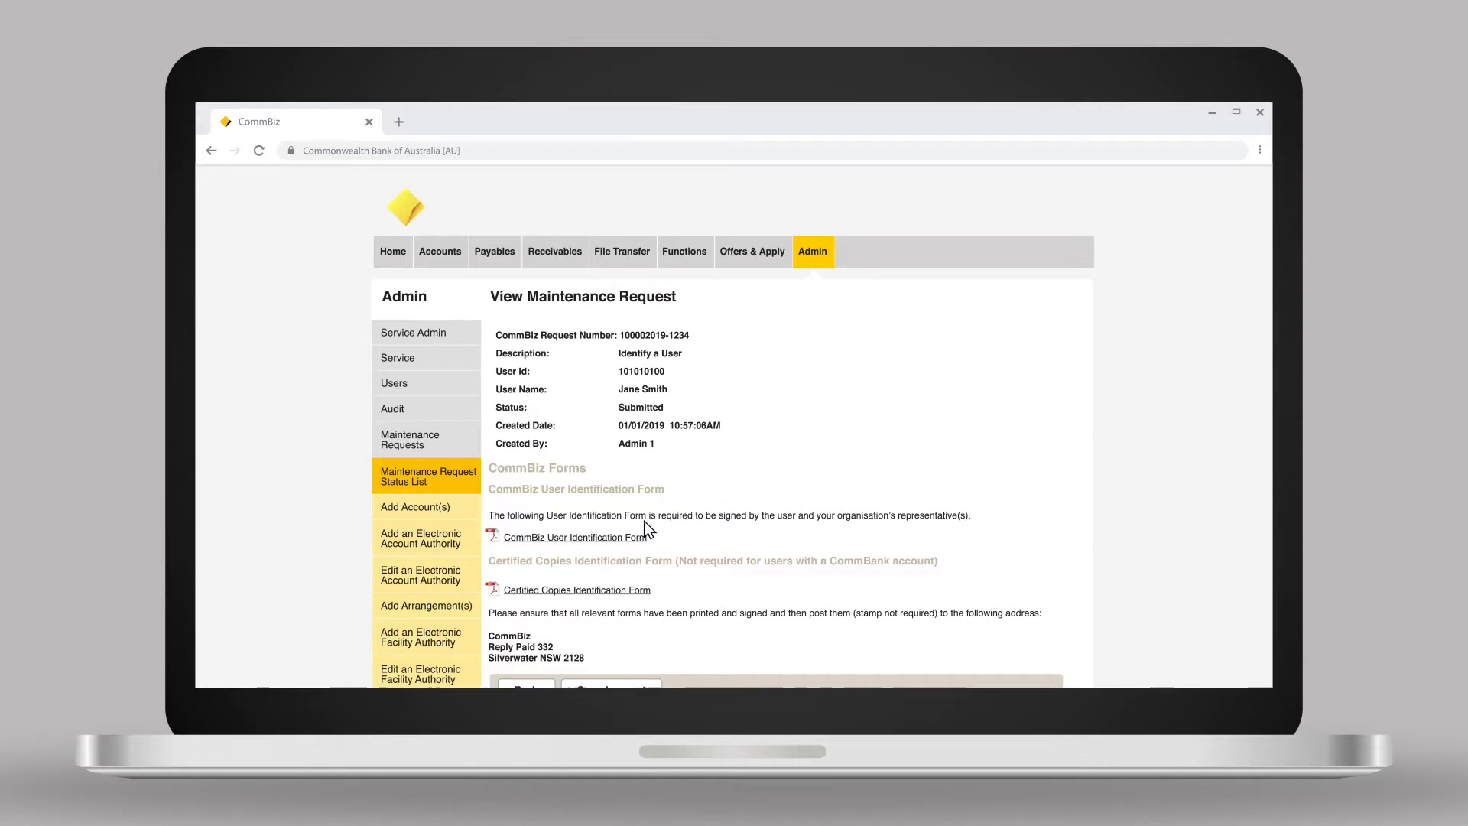
mouse_move(618, 541)
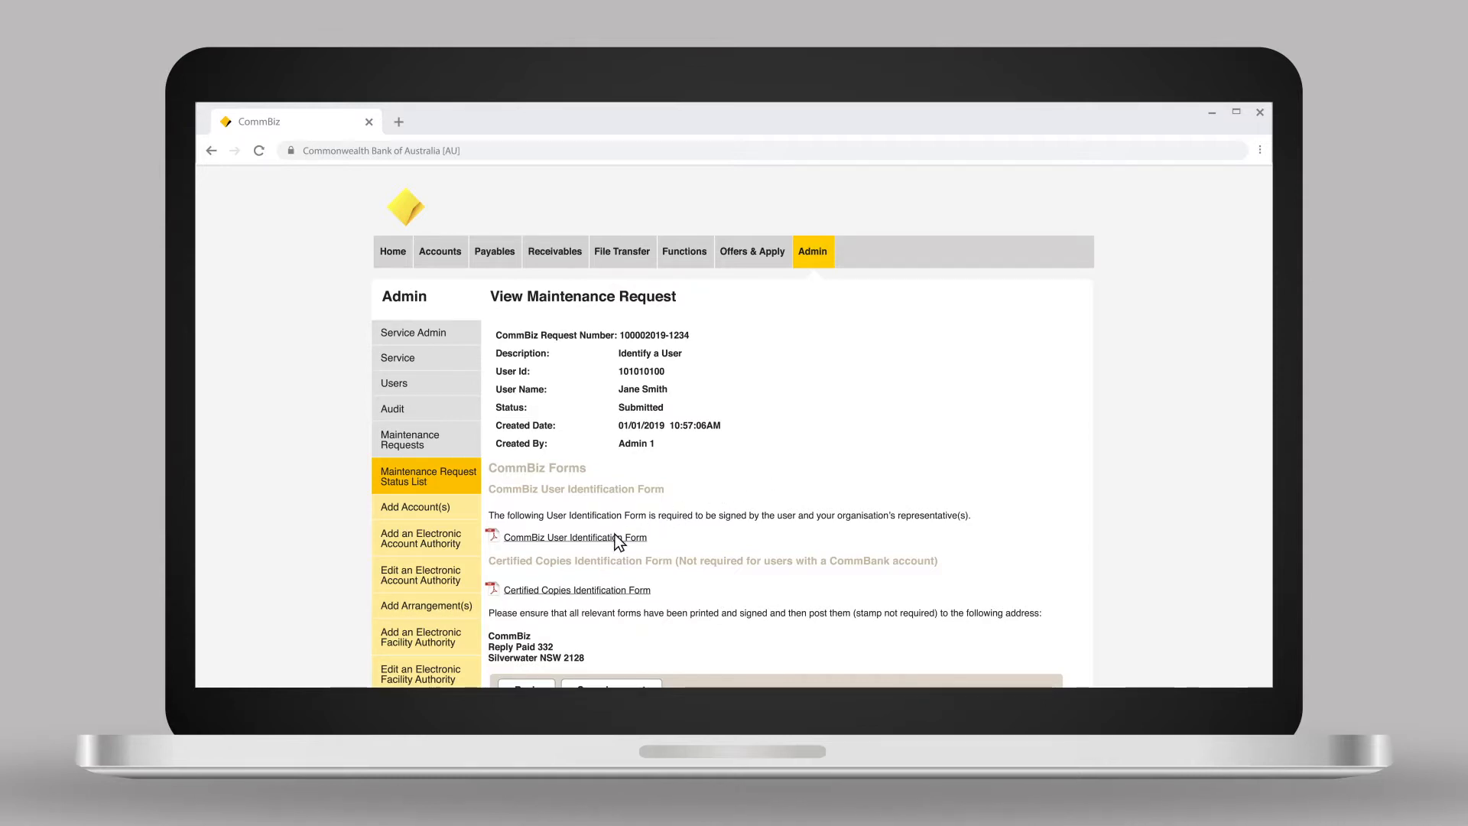